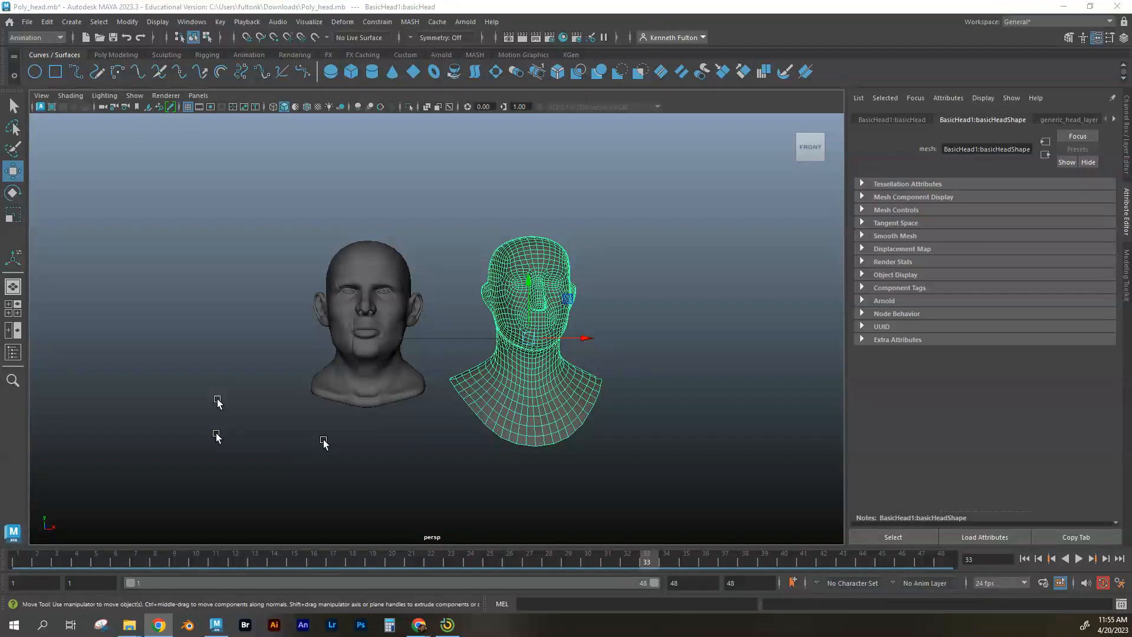
mouse_move(216, 436)
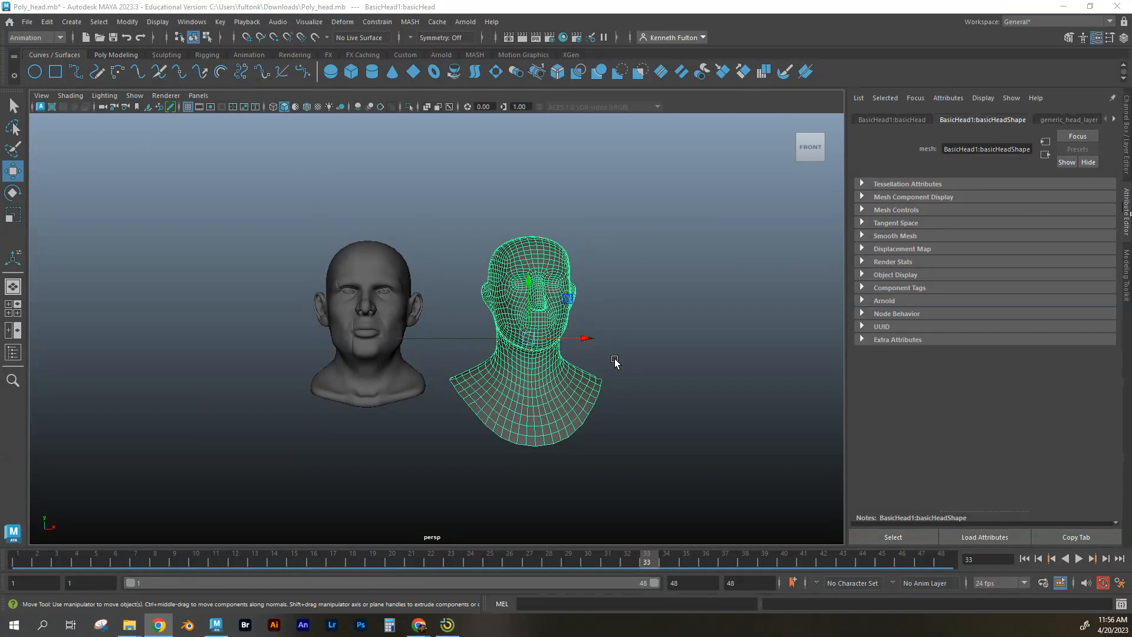
mouse_move(631, 365)
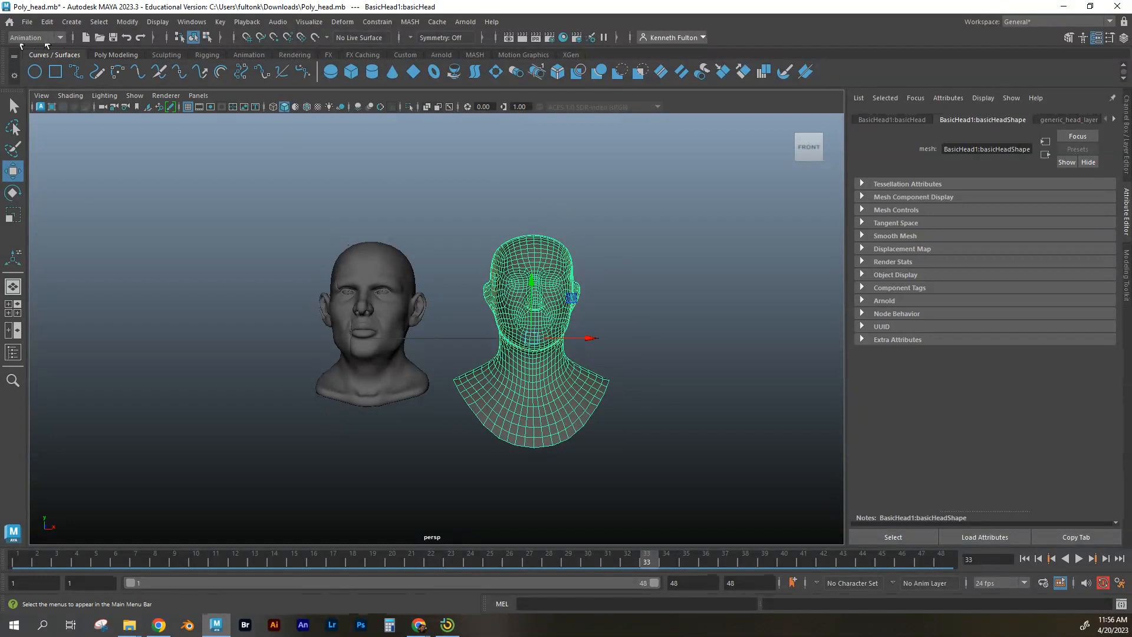
Switch to the Modeling menu set and apply a Squash nonlinear deformer to the head
click(32, 37)
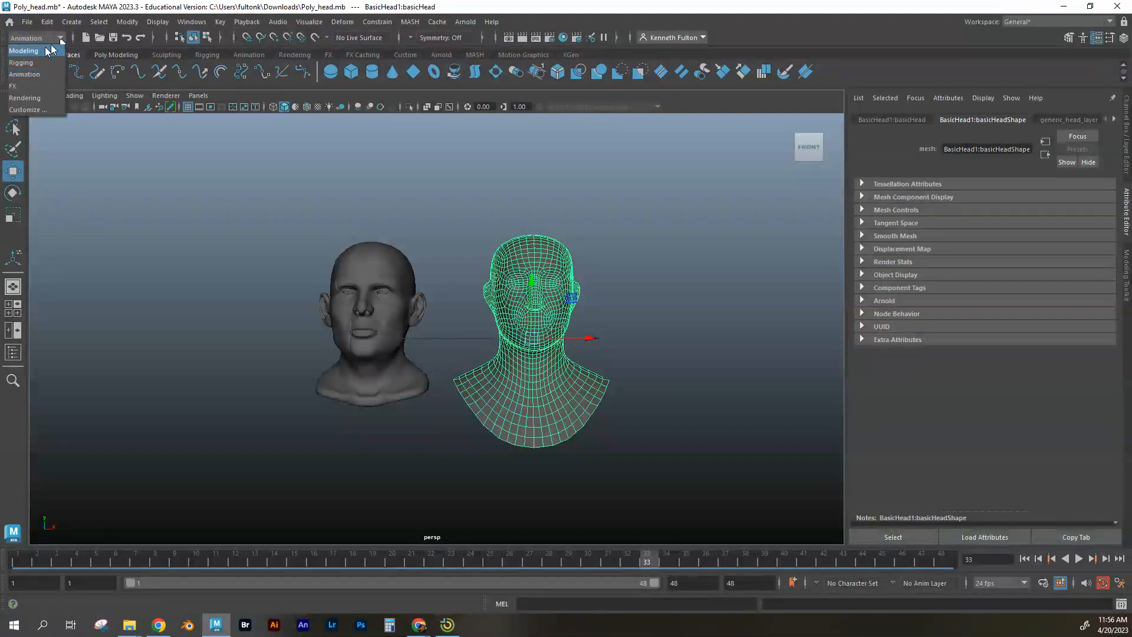
click(23, 51)
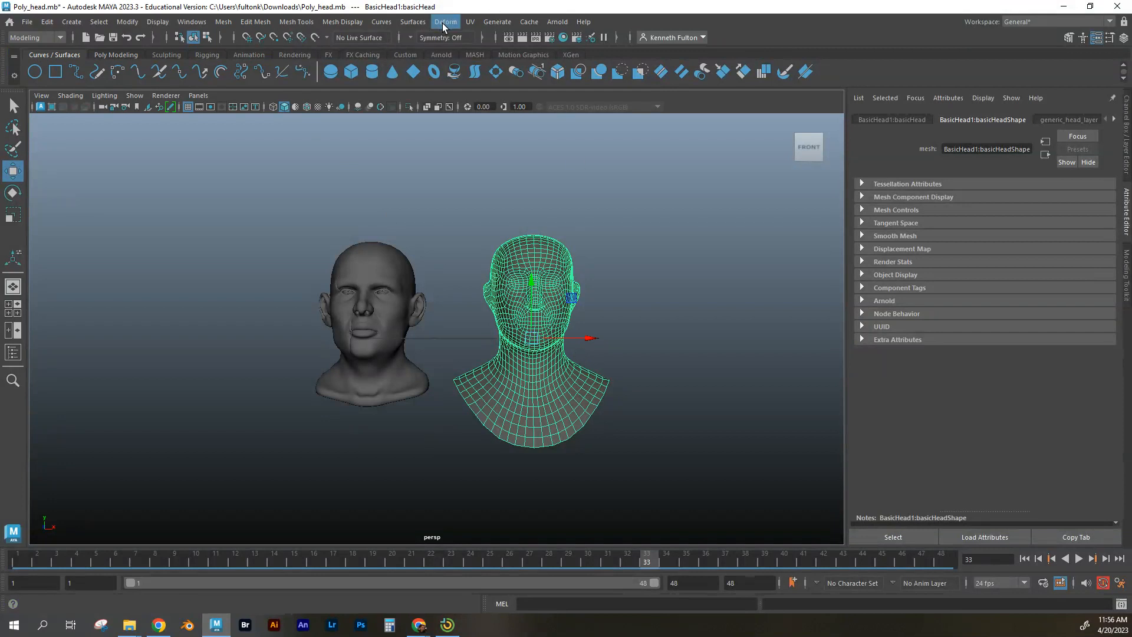
click(412, 21)
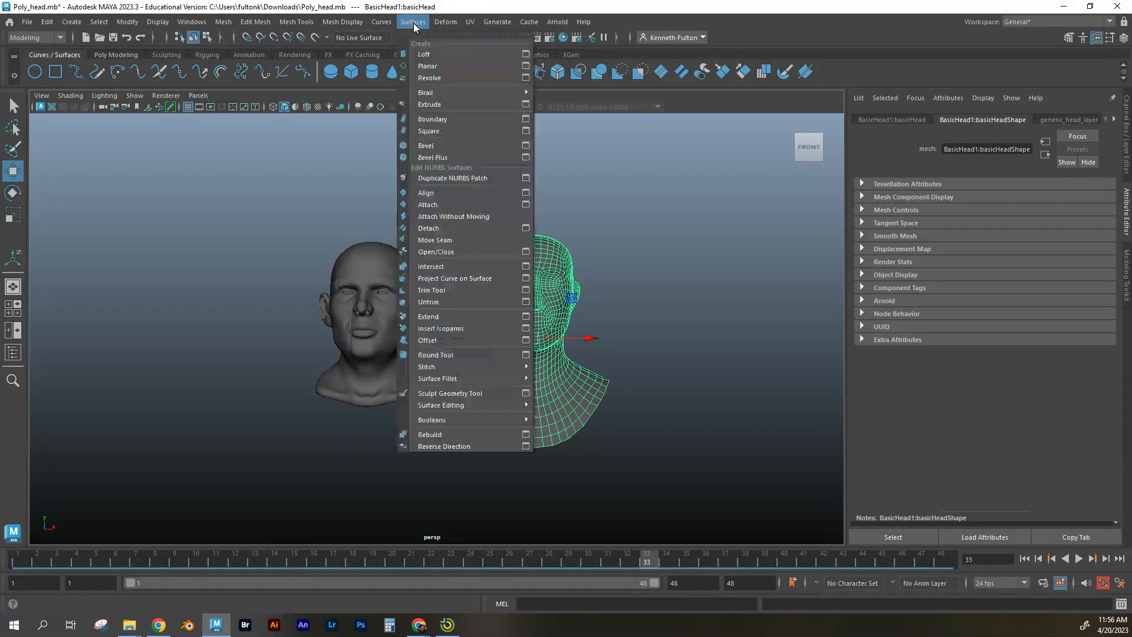
click(444, 21)
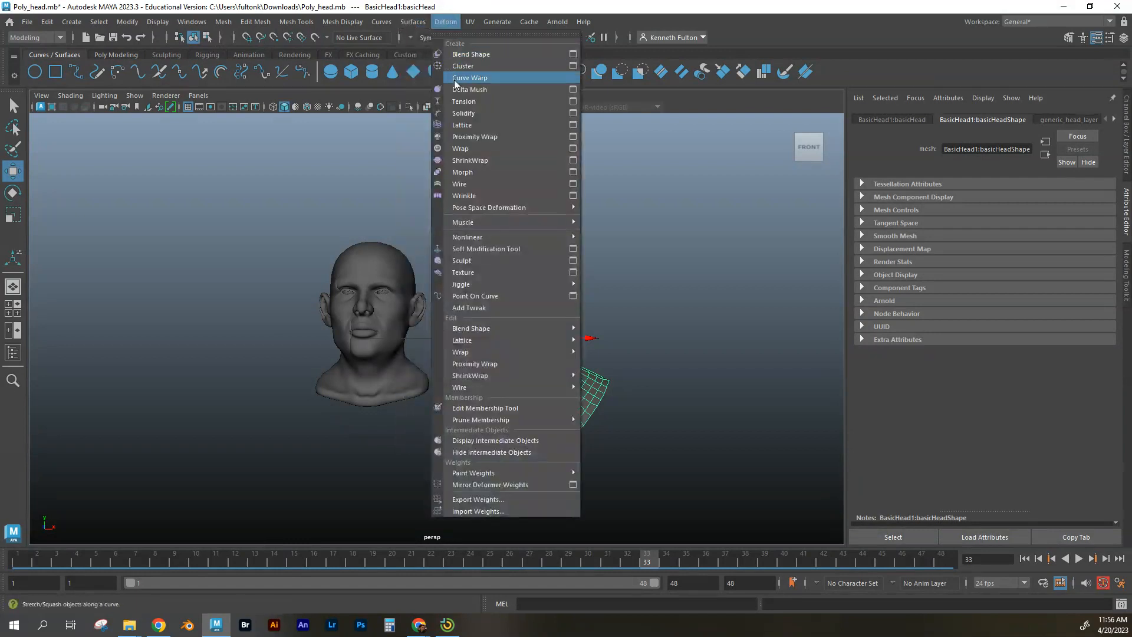
mouse_move(467, 236)
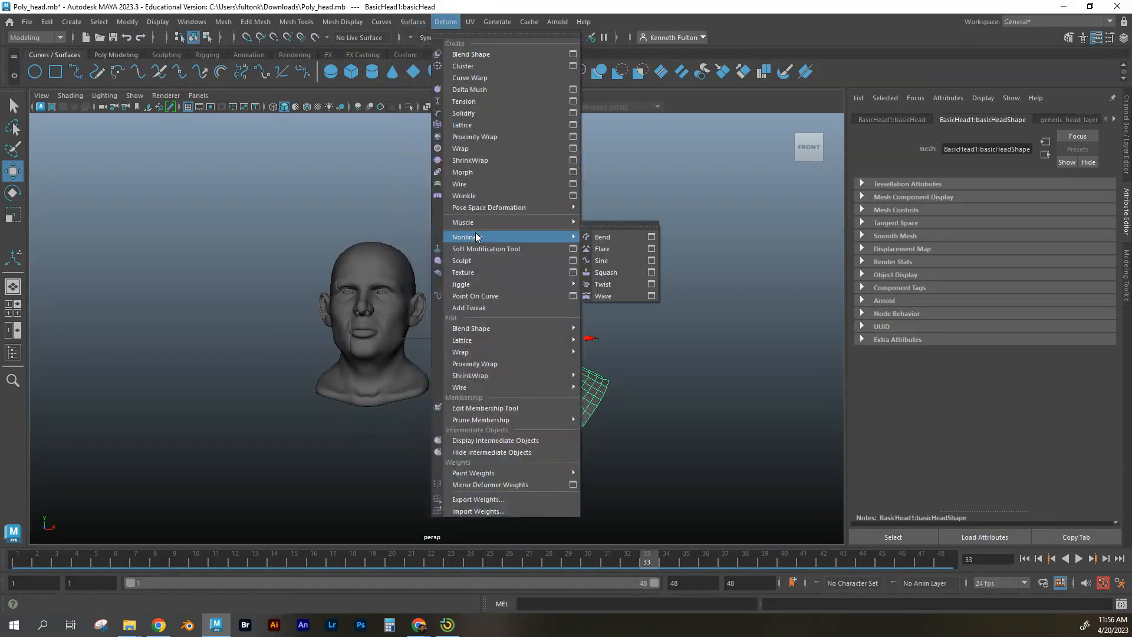
mouse_move(602, 248)
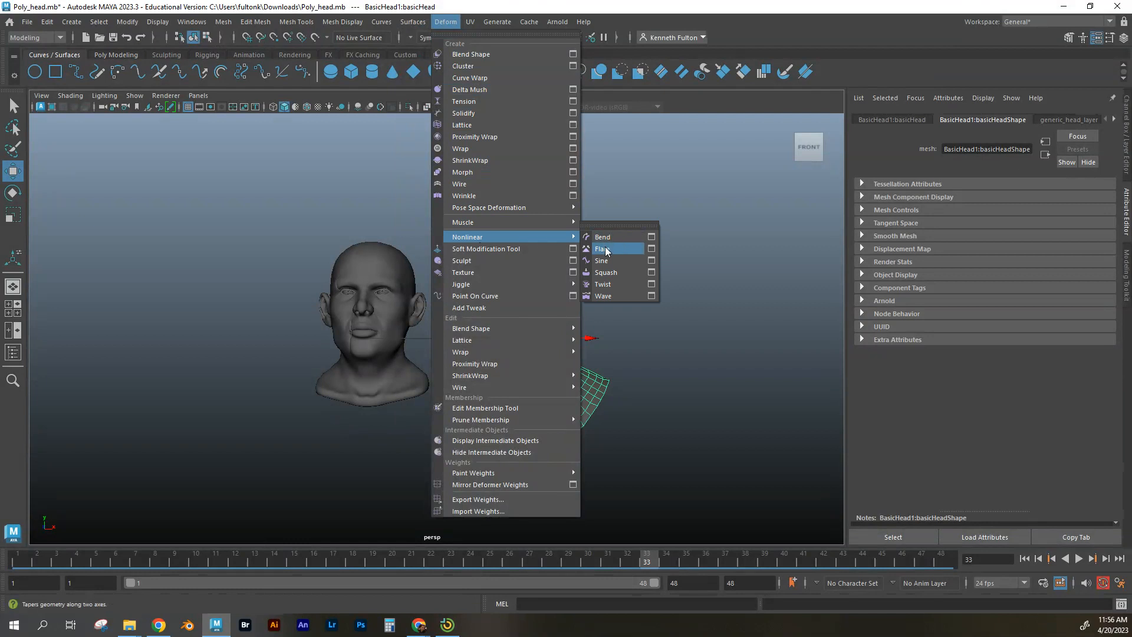
mouse_move(605, 284)
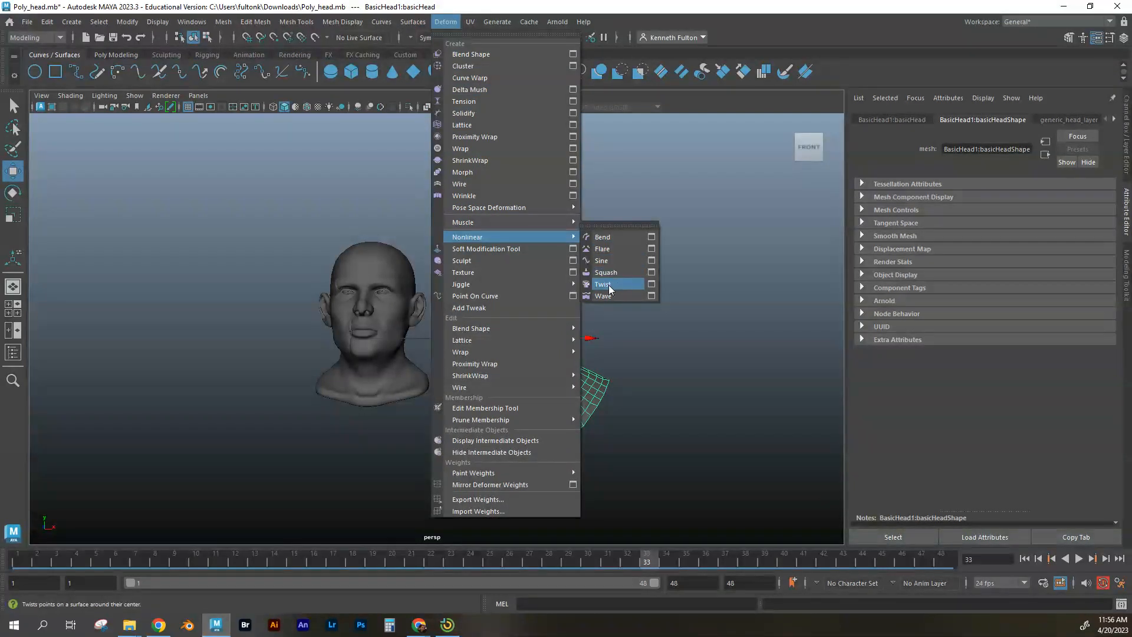
mouse_move(605, 272)
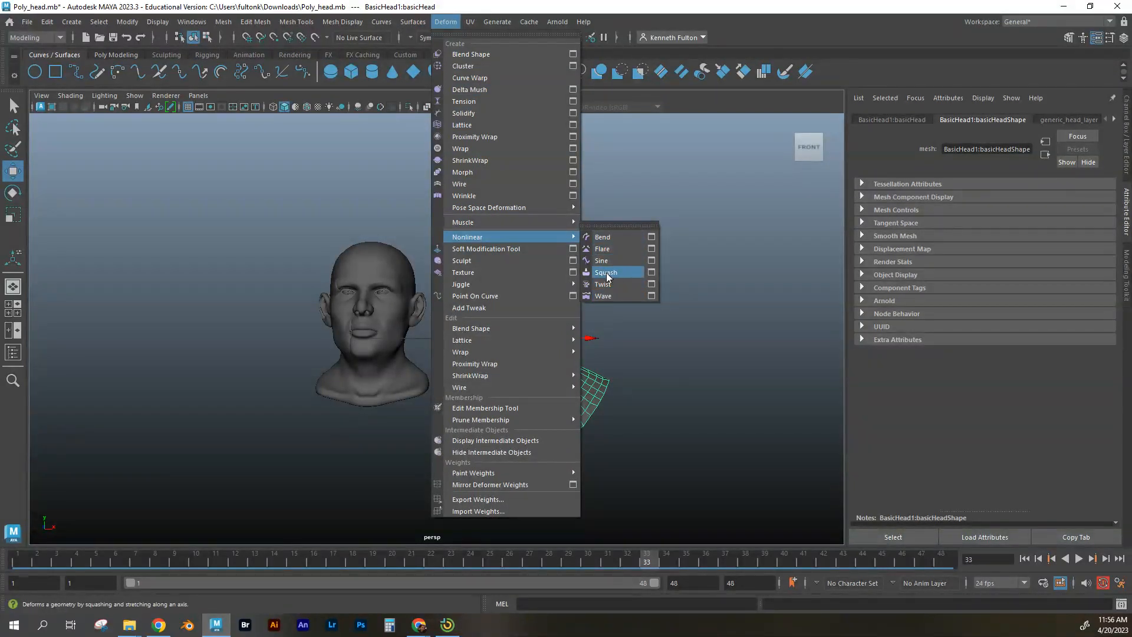
click(608, 272)
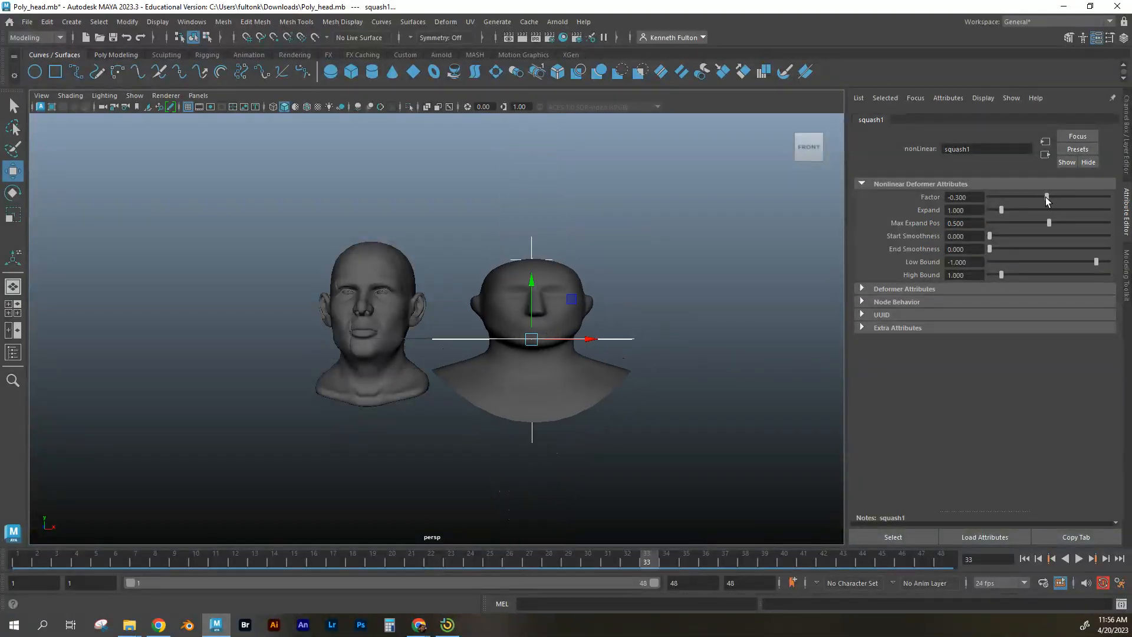
Drag squash1 Factor to 0.3 and Expand to 0.35, stretching the head taller
drag(1046, 197, 1049, 196)
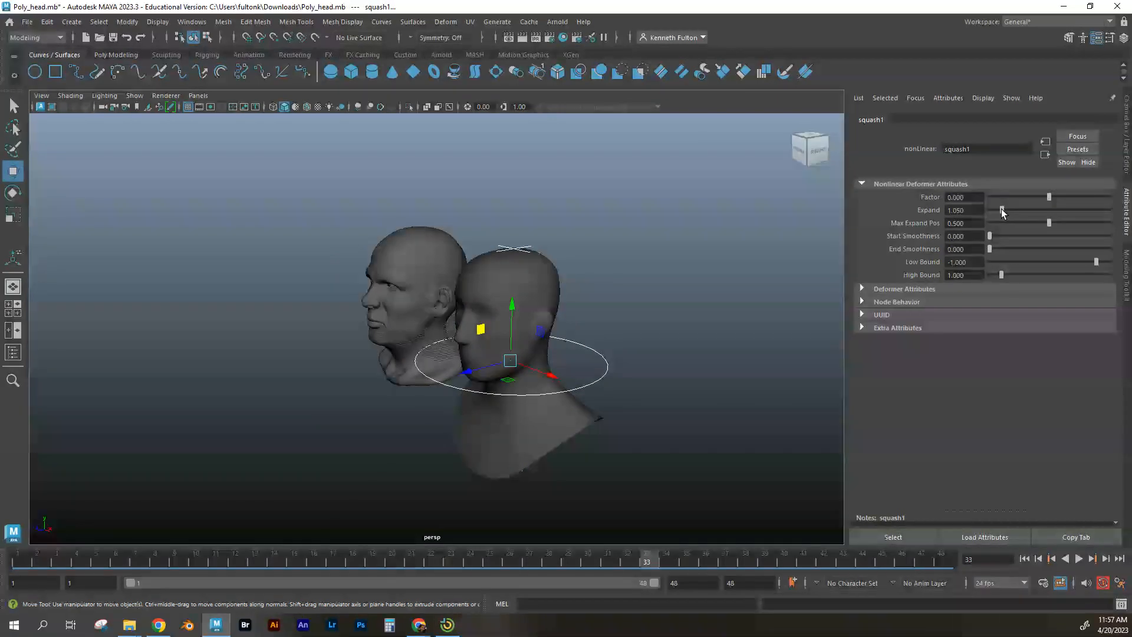
drag(1002, 210, 1045, 210)
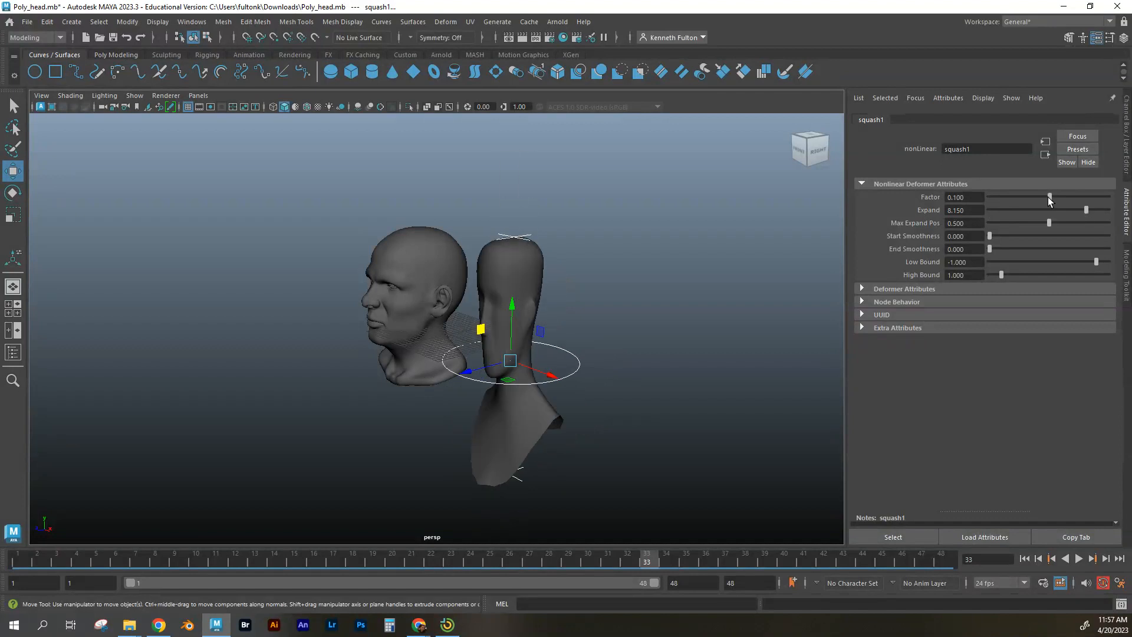
drag(1049, 197, 1051, 197)
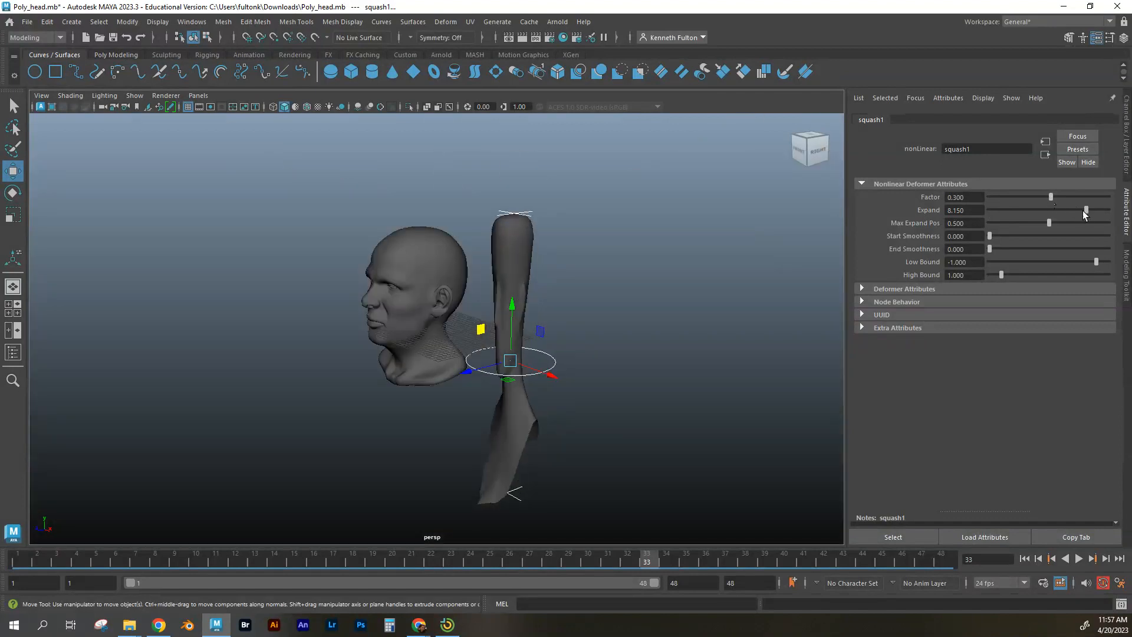
drag(1085, 210, 1008, 209)
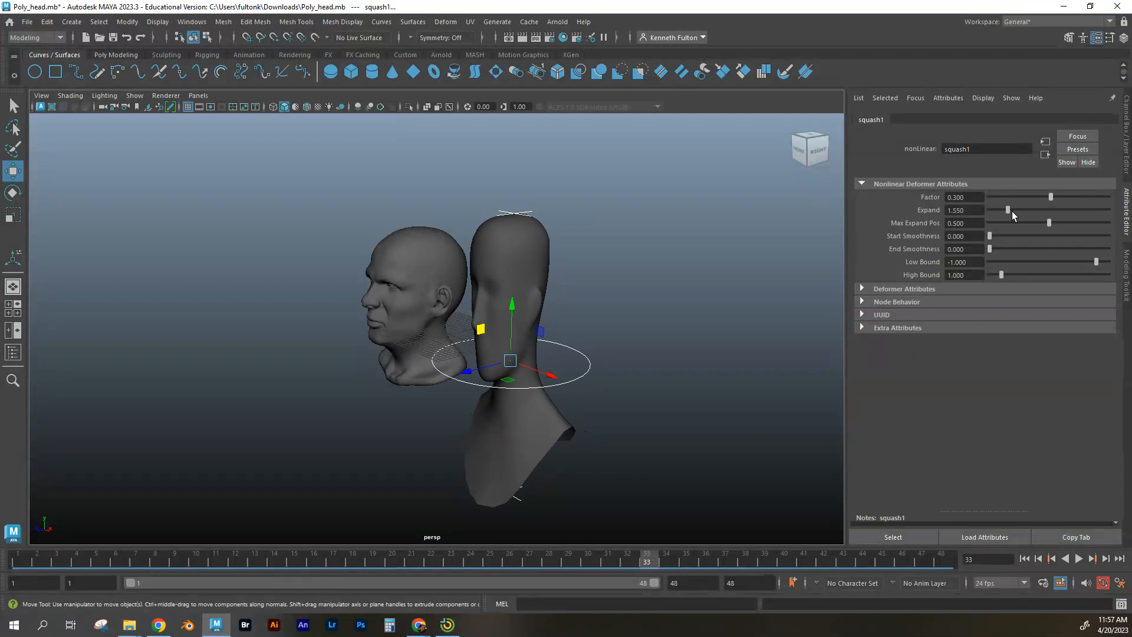
drag(1007, 209, 993, 209)
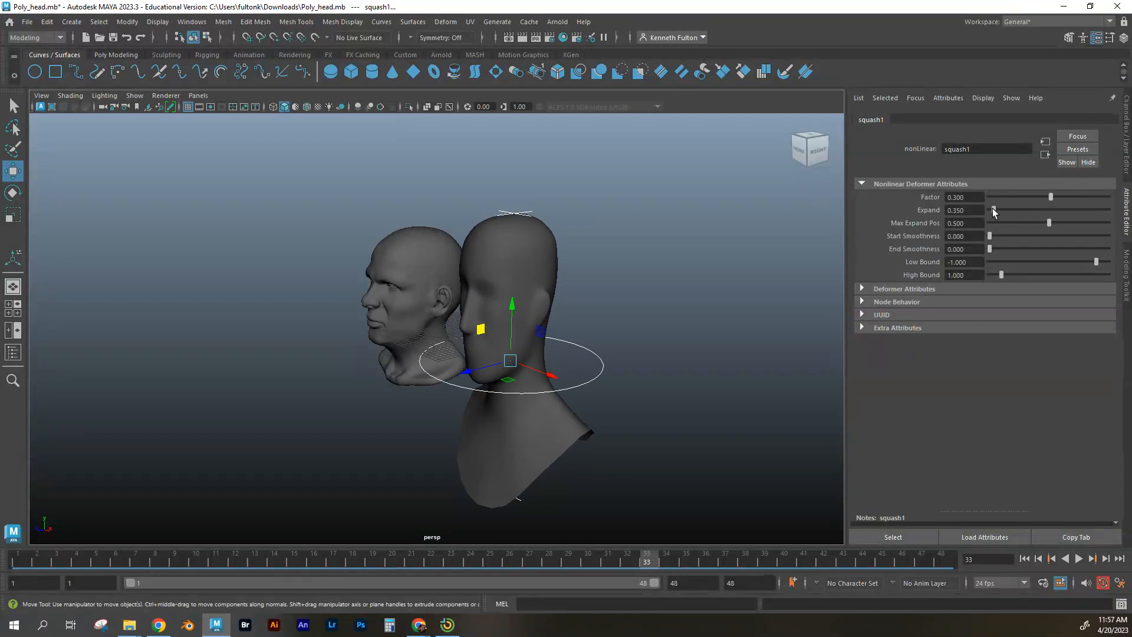
Enter squash1 Expand 1.0 and drag Factor to -0.6, flattening the head into a squat shape
click(964, 210)
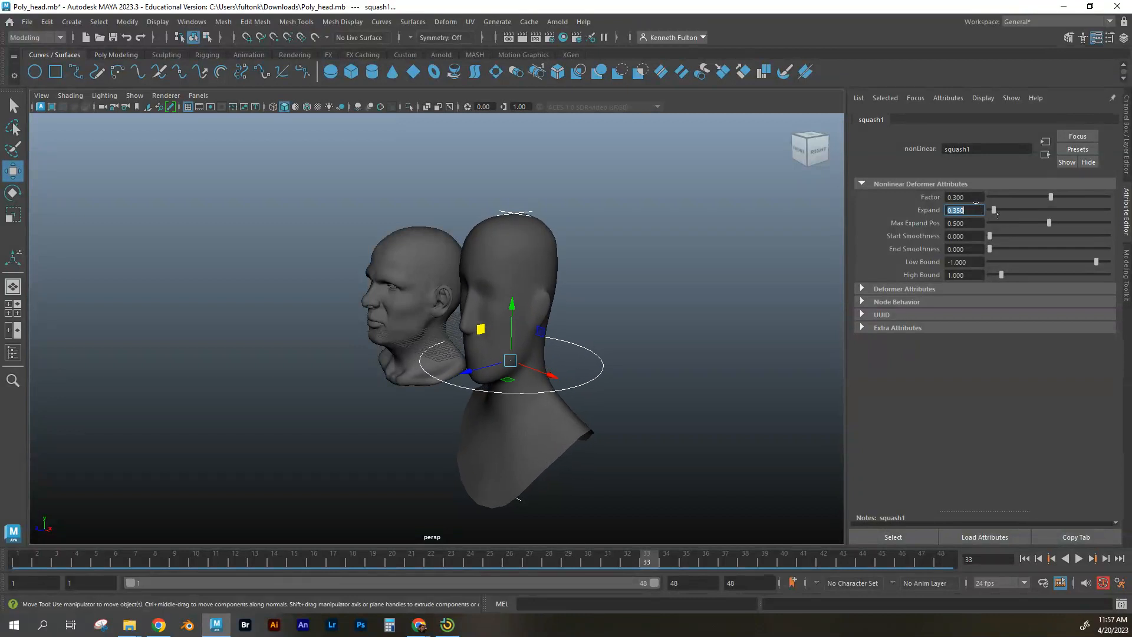
text(1.000)
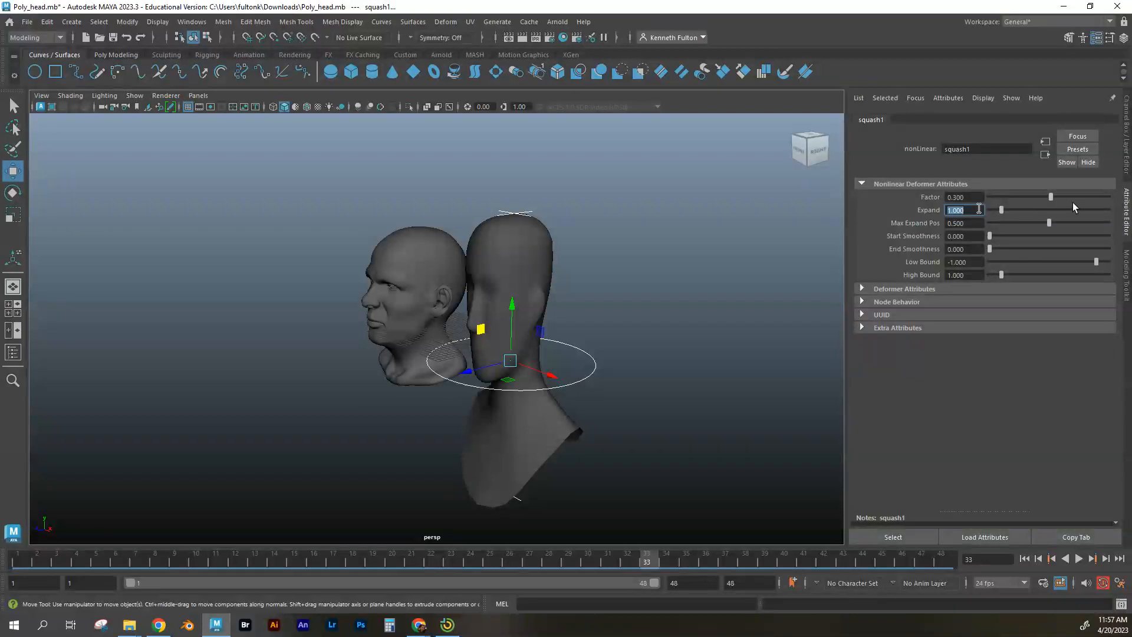
drag(1051, 196, 1043, 196)
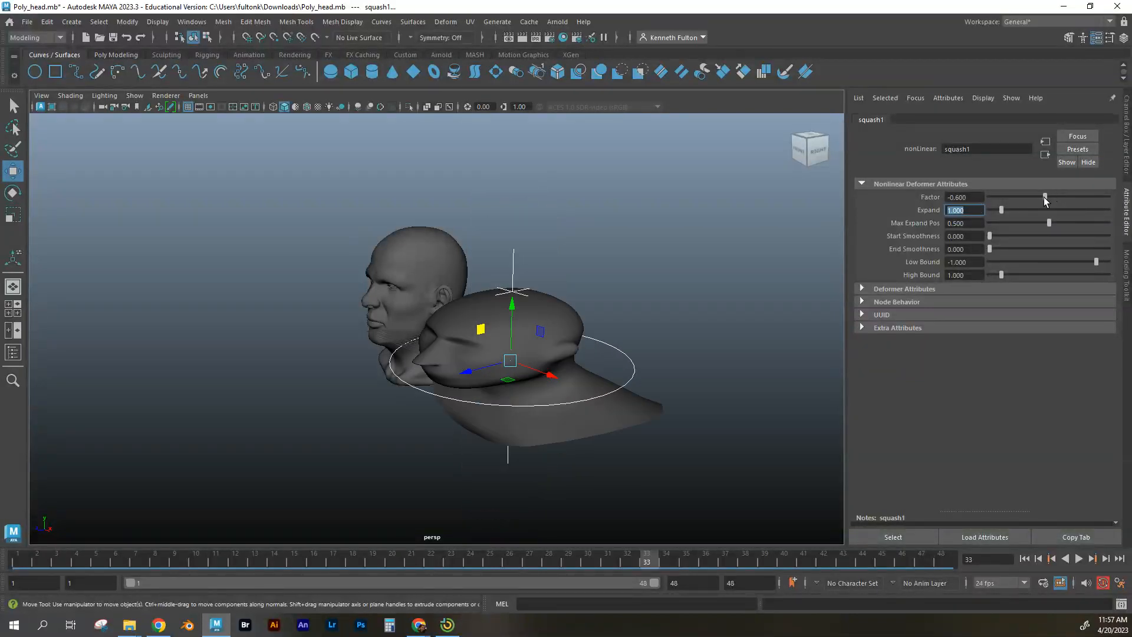
drag(1043, 196, 1062, 197)
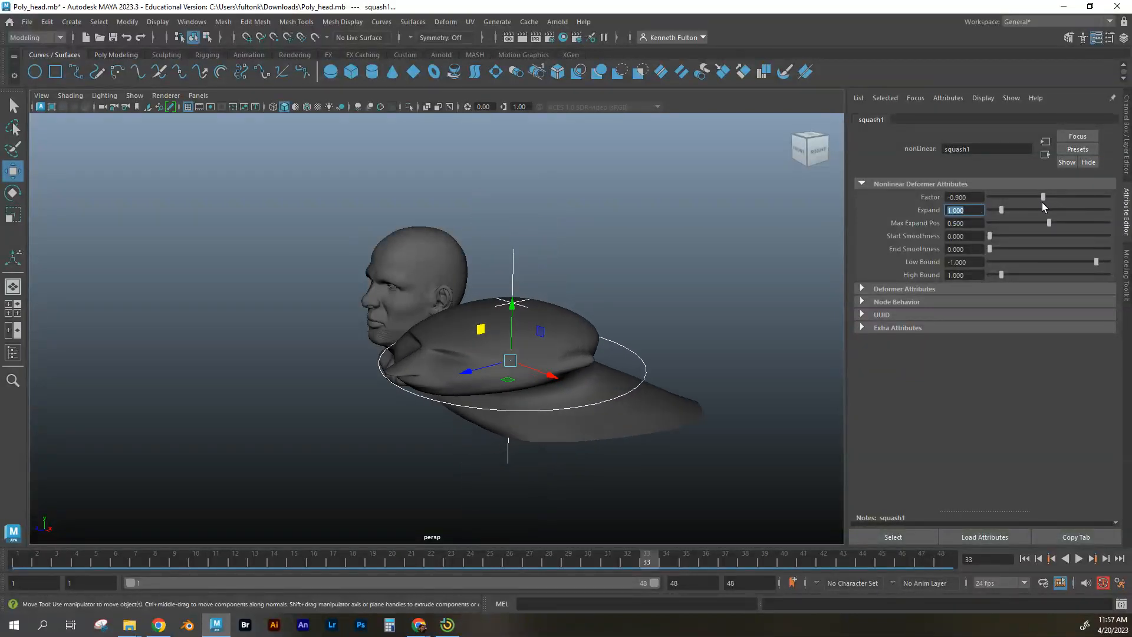
drag(1043, 196, 1064, 196)
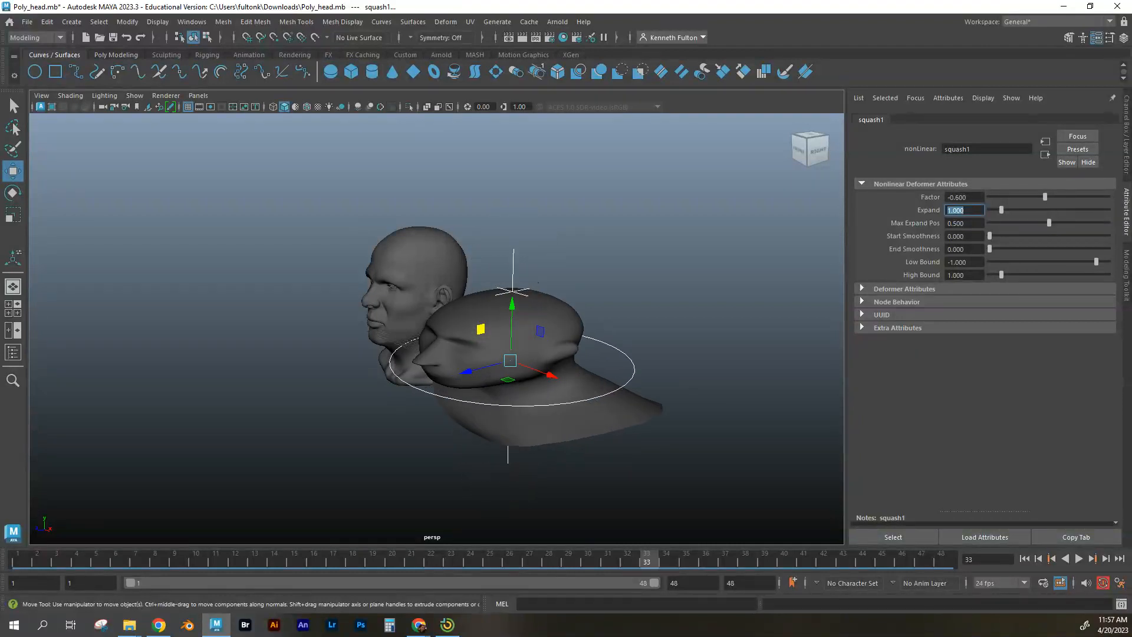
drag(512, 325, 759, 346)
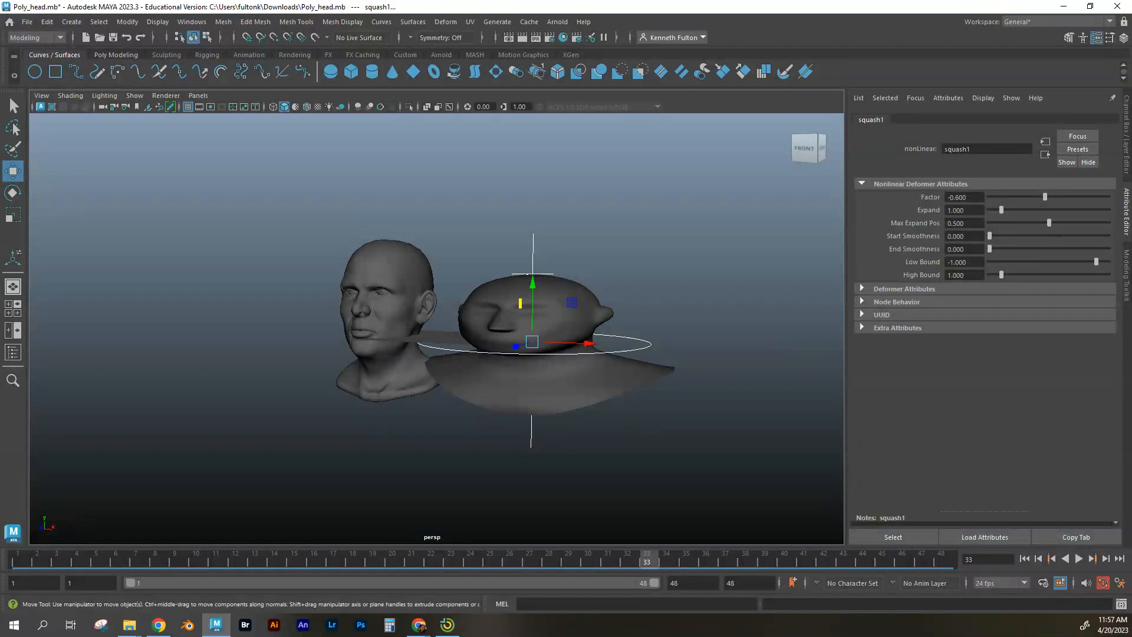
Set squash Max Expand Pos to 0.544 after testing flatter factors, then reset Factor to 0
drag(1045, 223, 1081, 222)
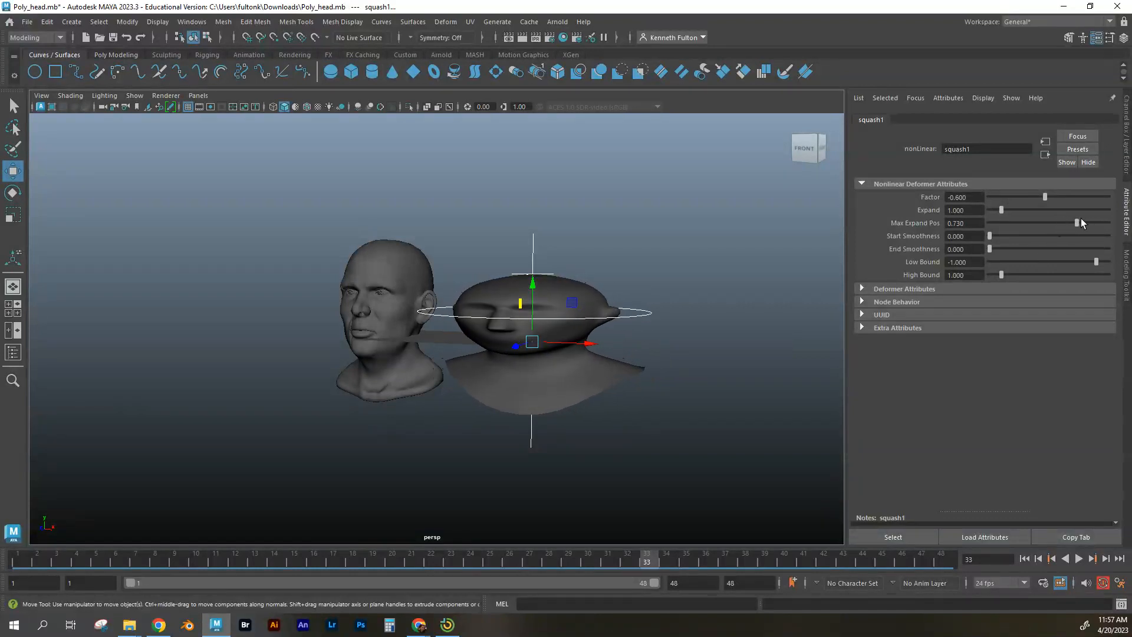
drag(1087, 223, 1092, 223)
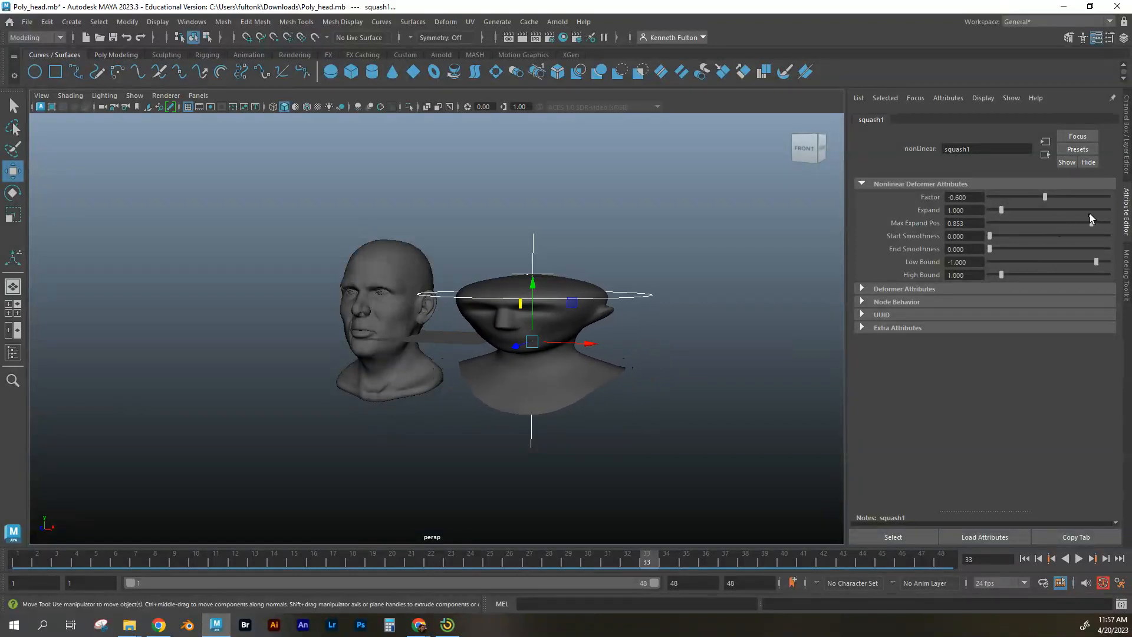
drag(1045, 197, 1052, 197)
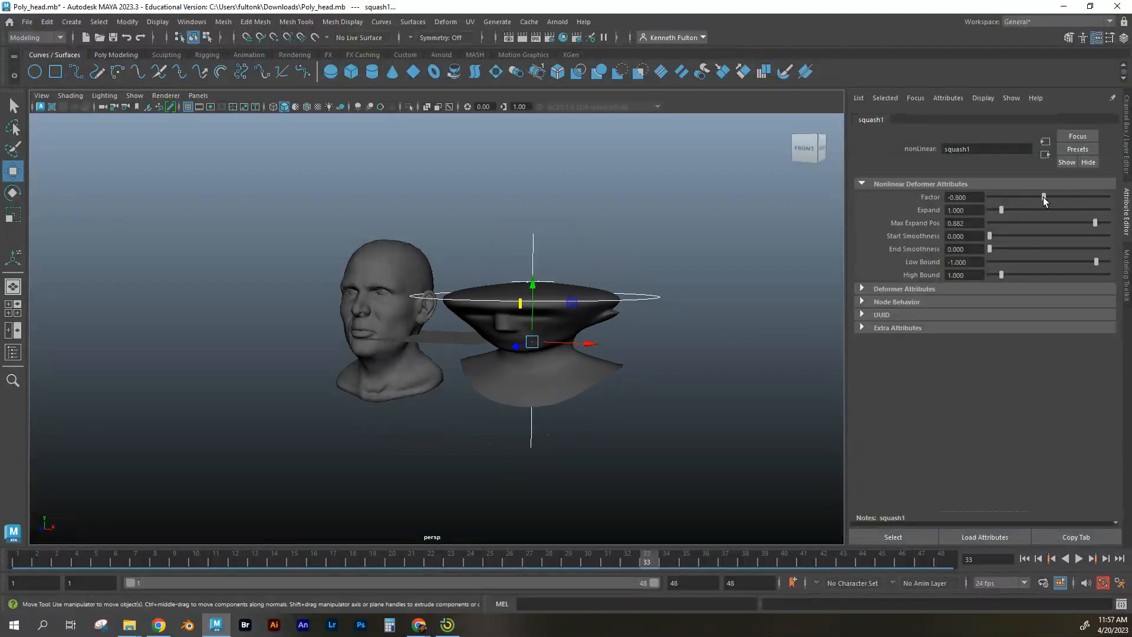
drag(1043, 197, 1036, 196)
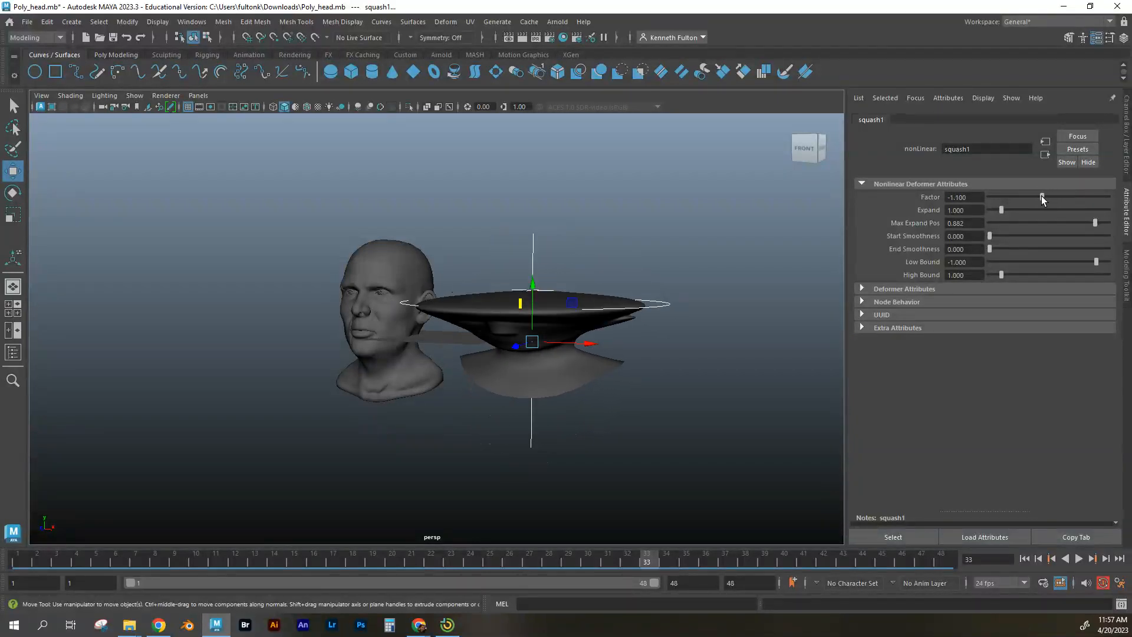
drag(1042, 197, 1046, 196)
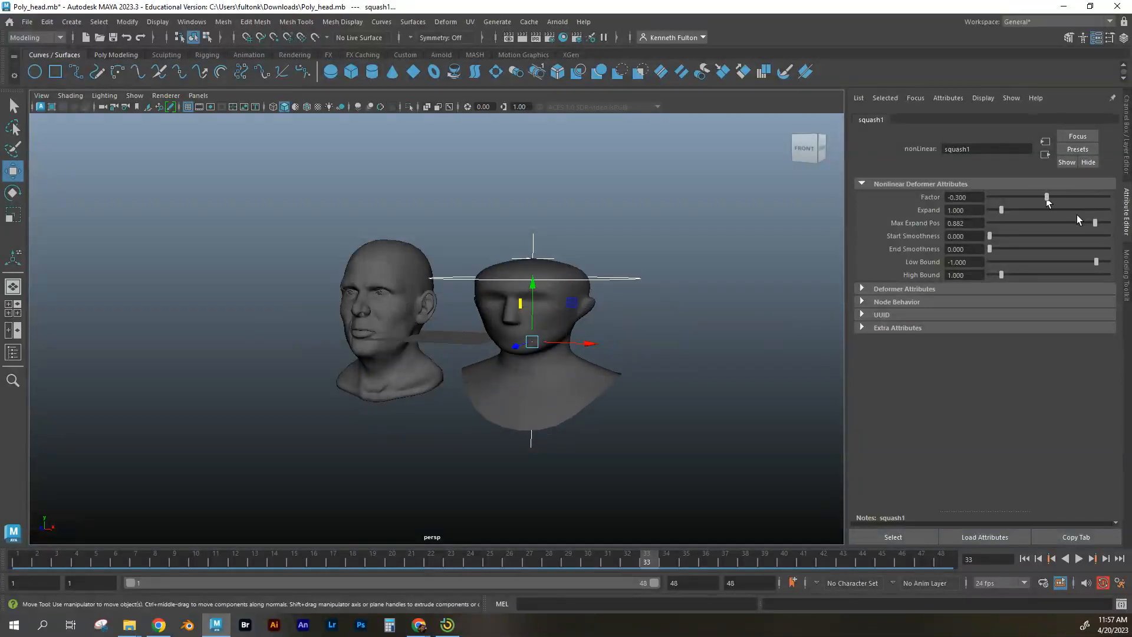
drag(1072, 223, 1052, 223)
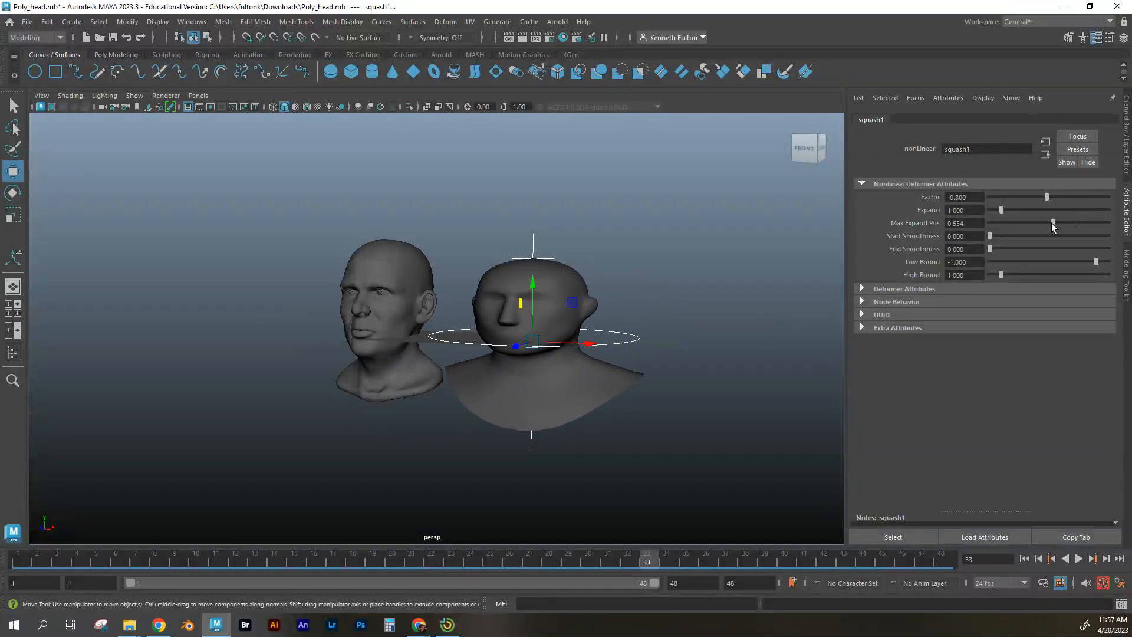
drag(1045, 197, 1049, 196)
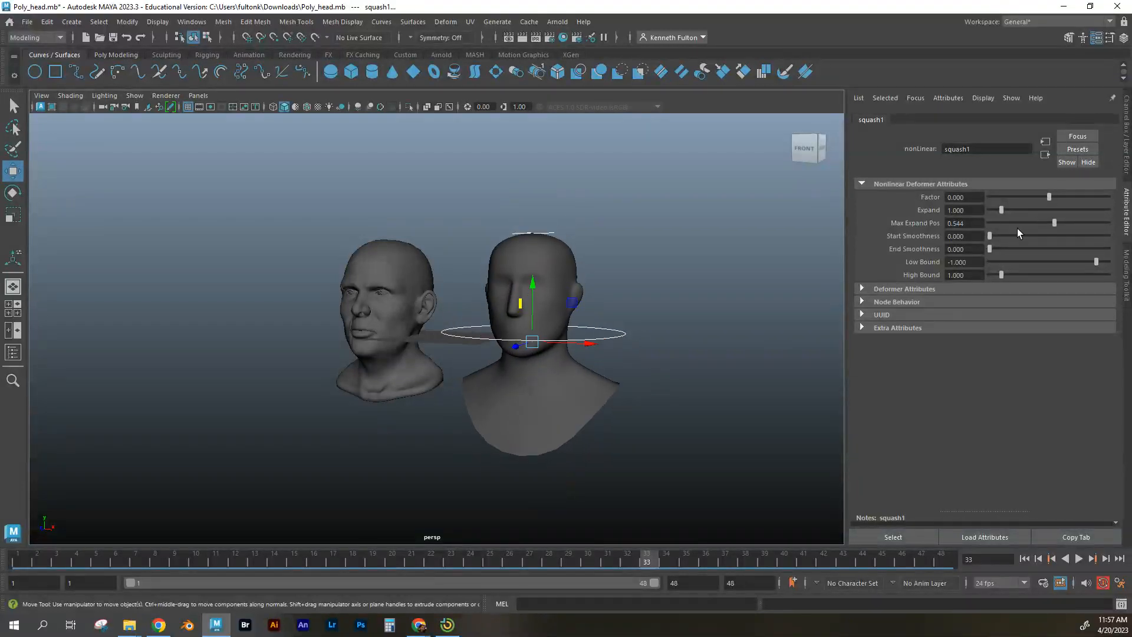
Test negative and positive Factor values and set squash Start Smoothness to 0.095, Factor back at 0
drag(990, 236, 1051, 236)
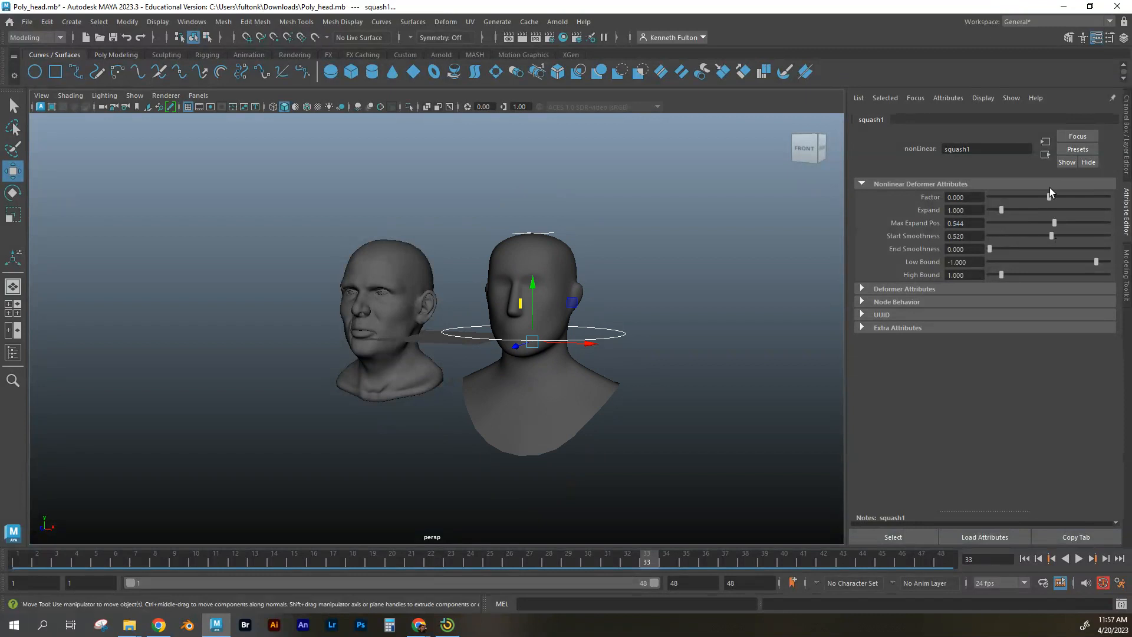
drag(1051, 197, 1039, 196)
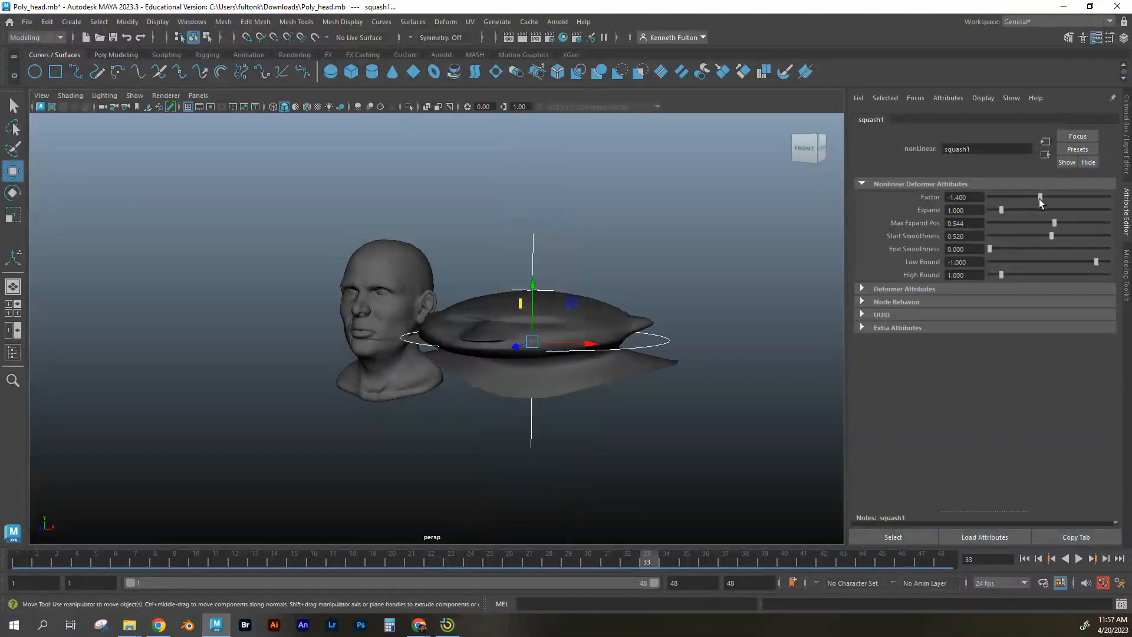
drag(1039, 197, 1038, 197)
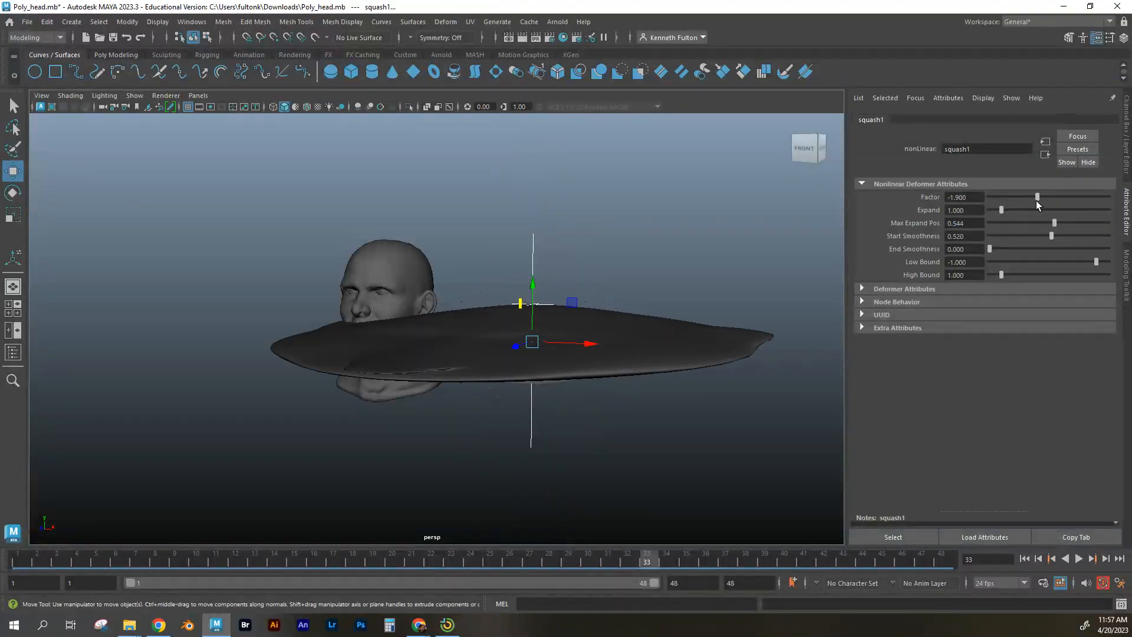
drag(1038, 197, 1044, 197)
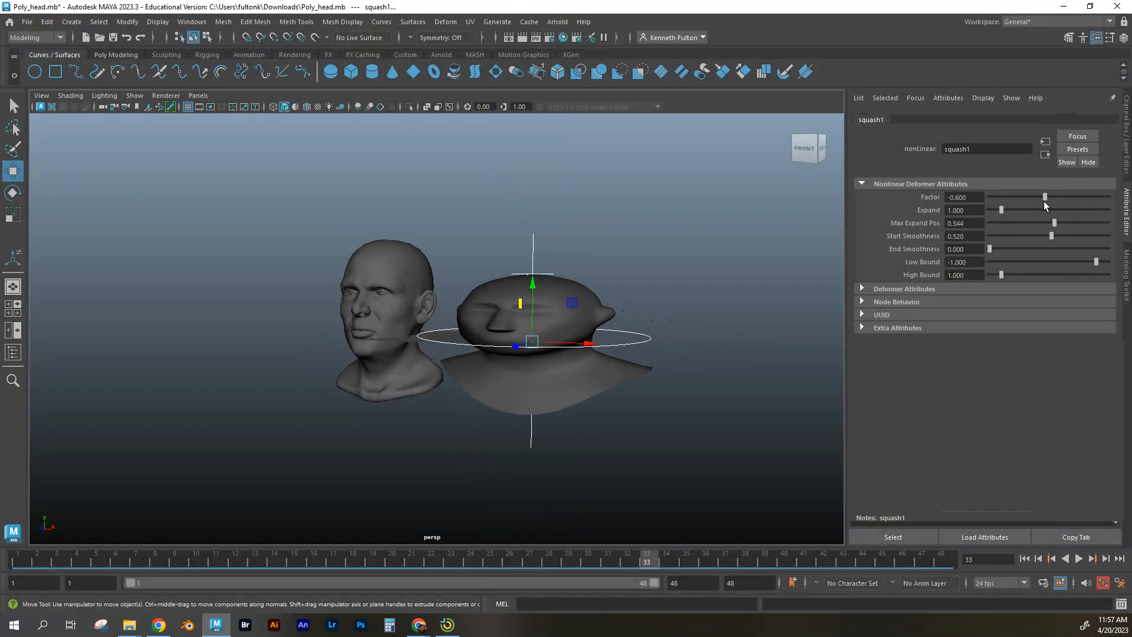
drag(1043, 196, 1047, 196)
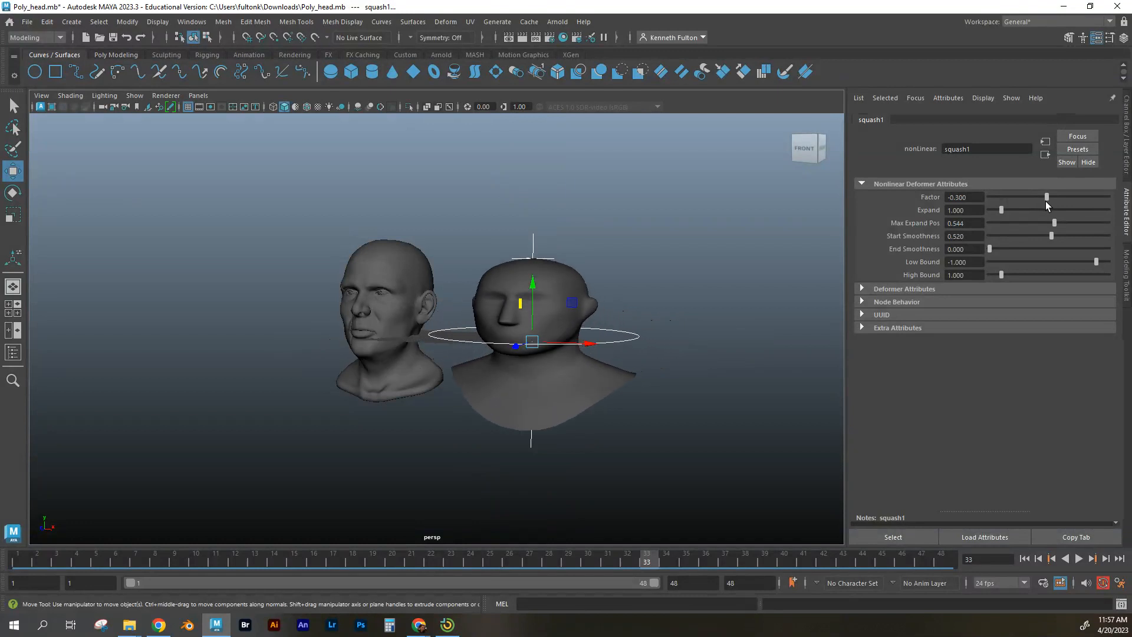
drag(1055, 236, 1000, 236)
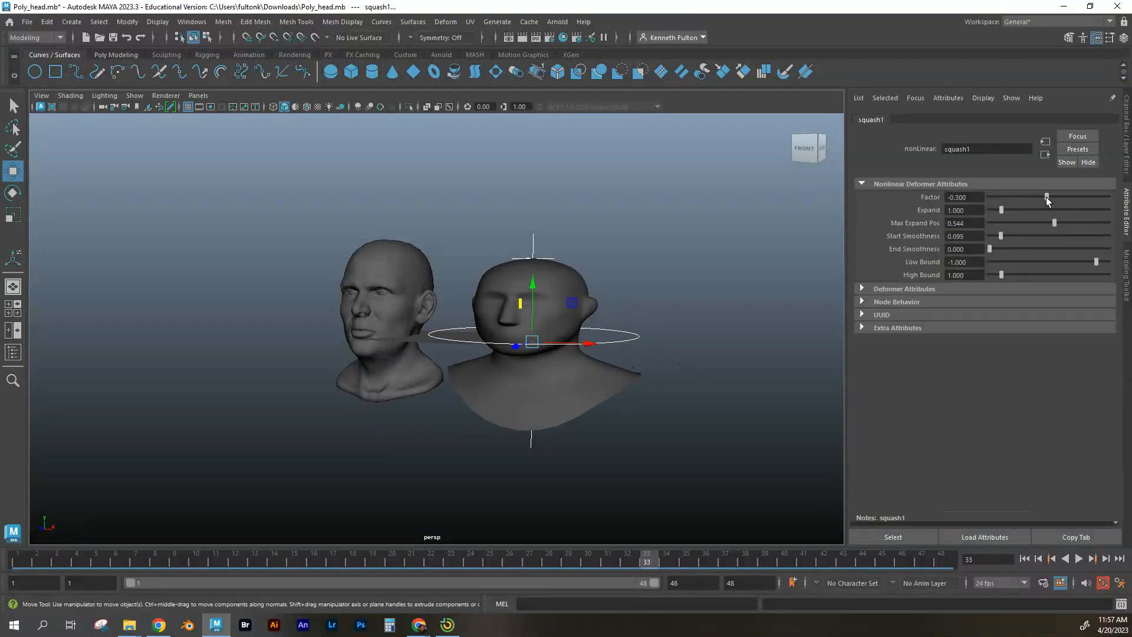
drag(1045, 197, 1050, 197)
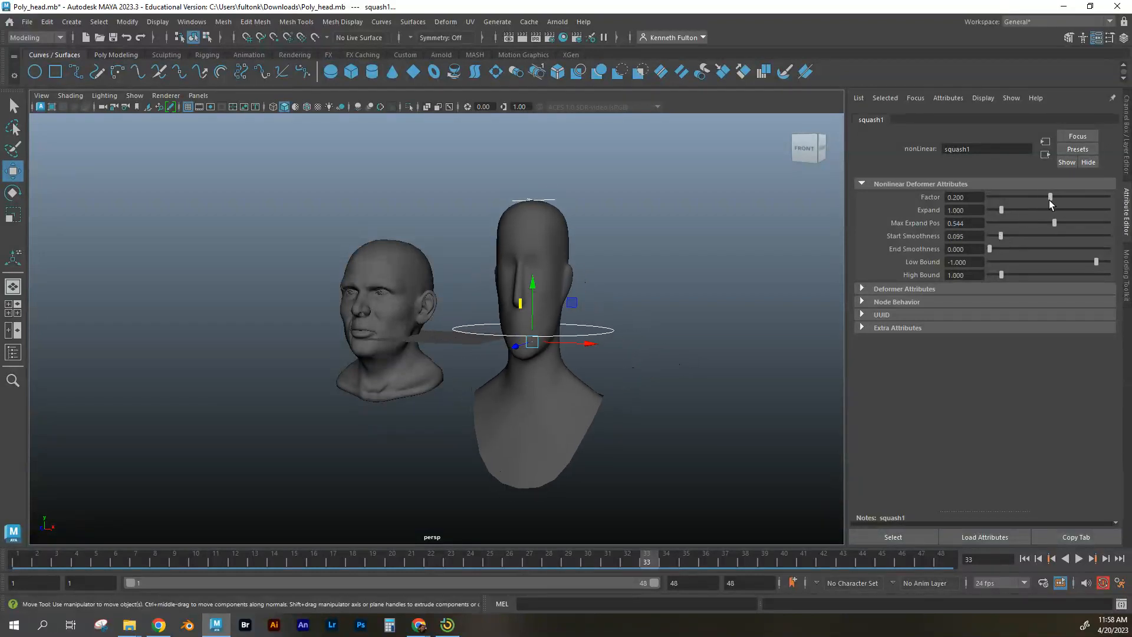
drag(1051, 197, 1049, 196)
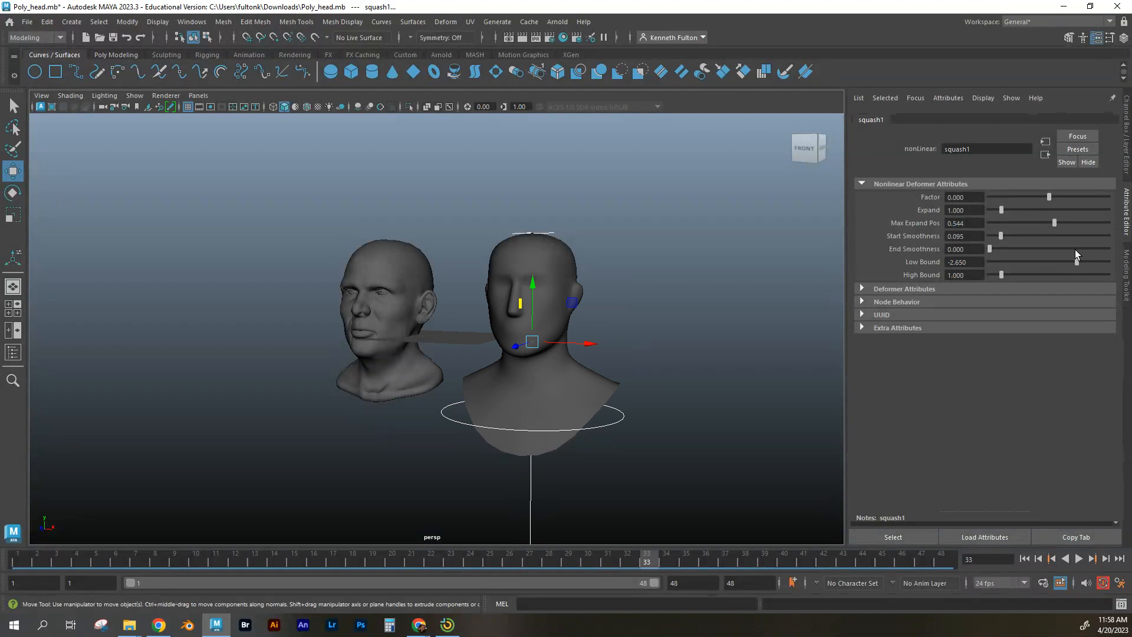
With Low Bound -2.650, sweep squash Factor through several values to -0.3 and show the Outliner
drag(1049, 196, 1043, 196)
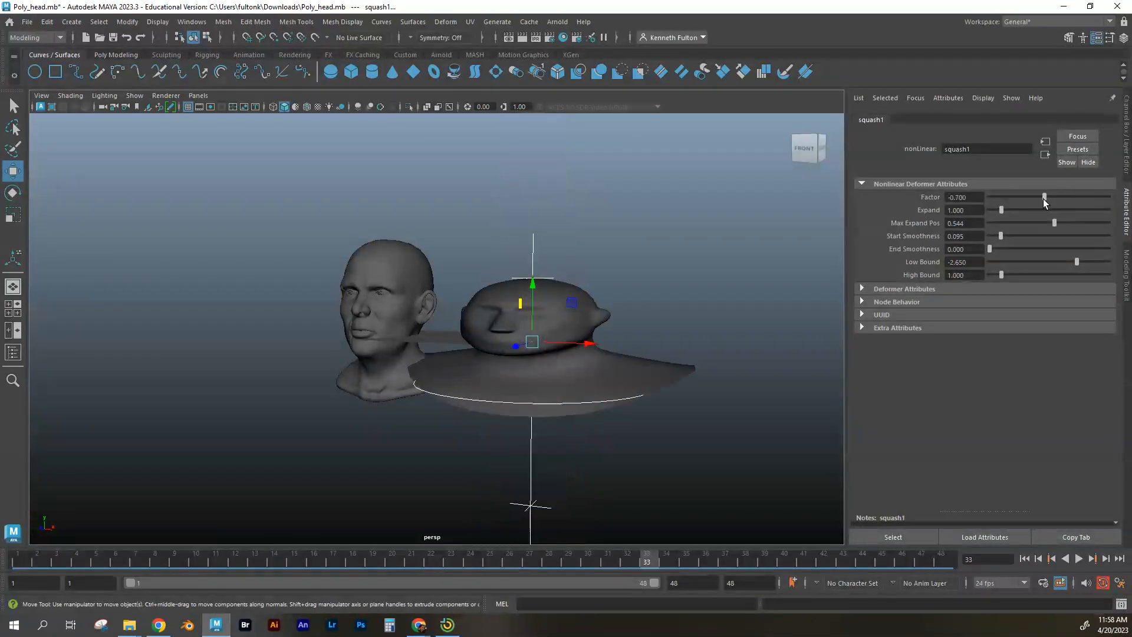
drag(1043, 197, 1051, 197)
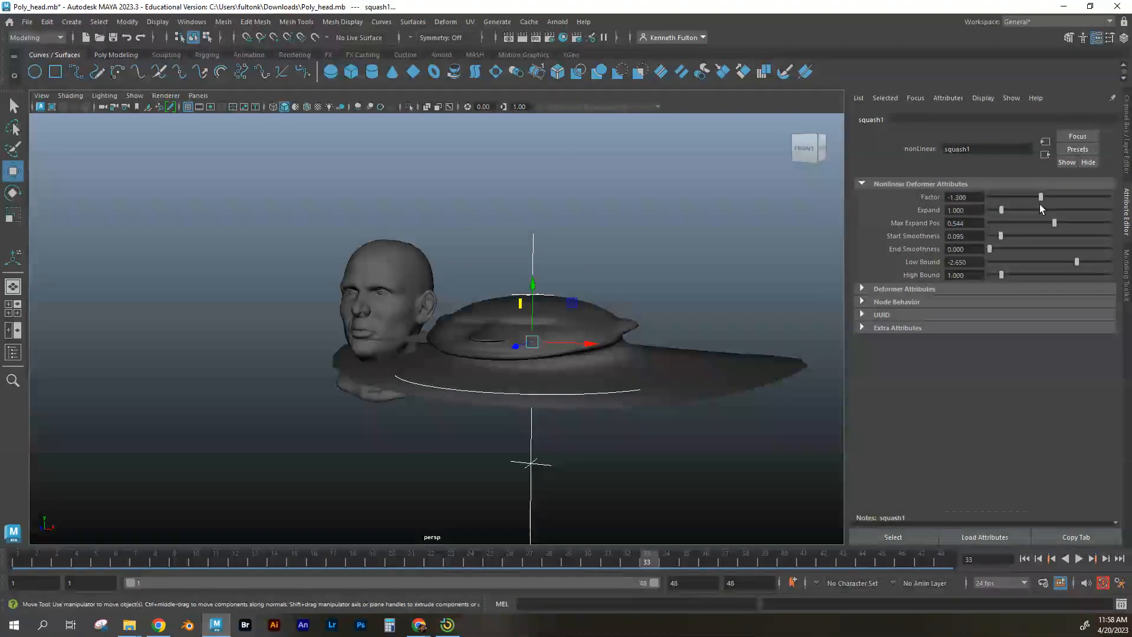
drag(1040, 196, 1053, 197)
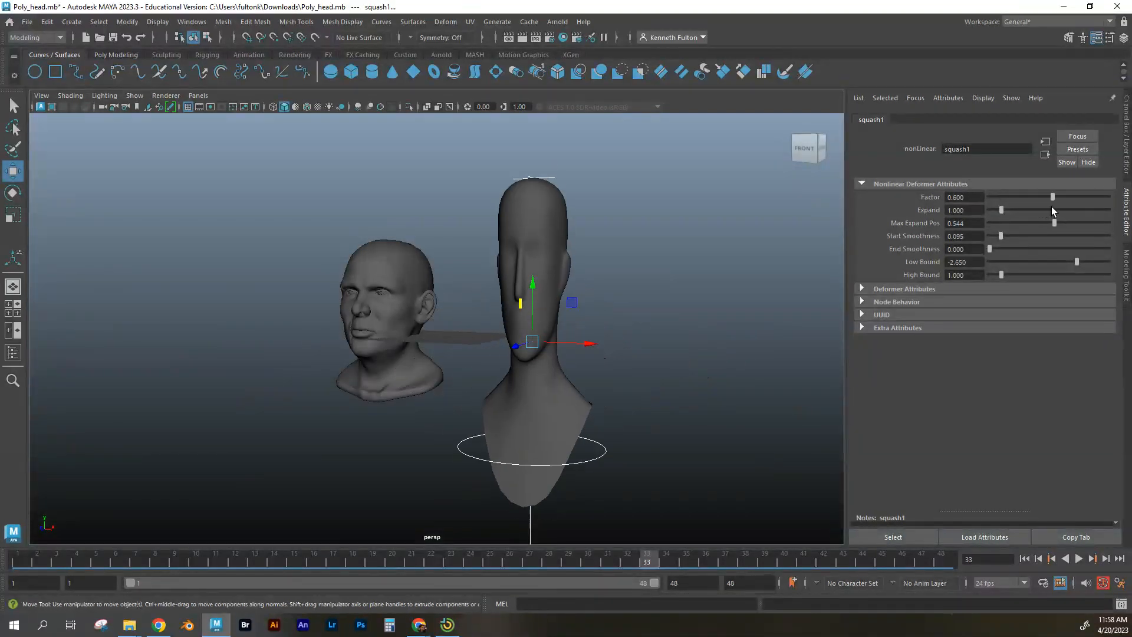
drag(1072, 196, 1052, 196)
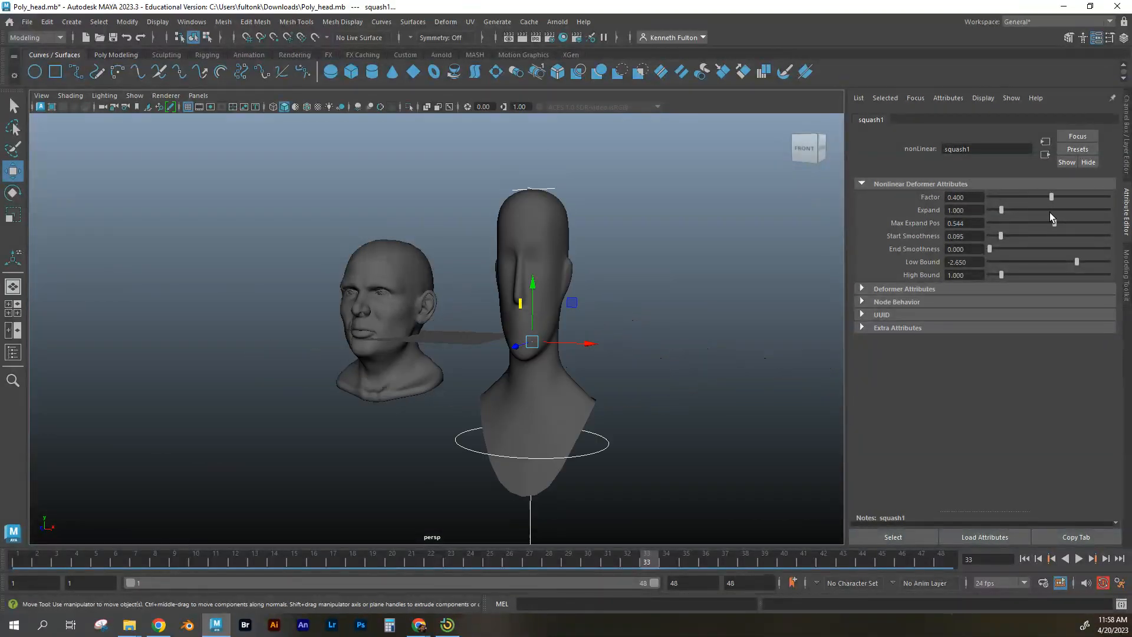
drag(1052, 197, 1004, 197)
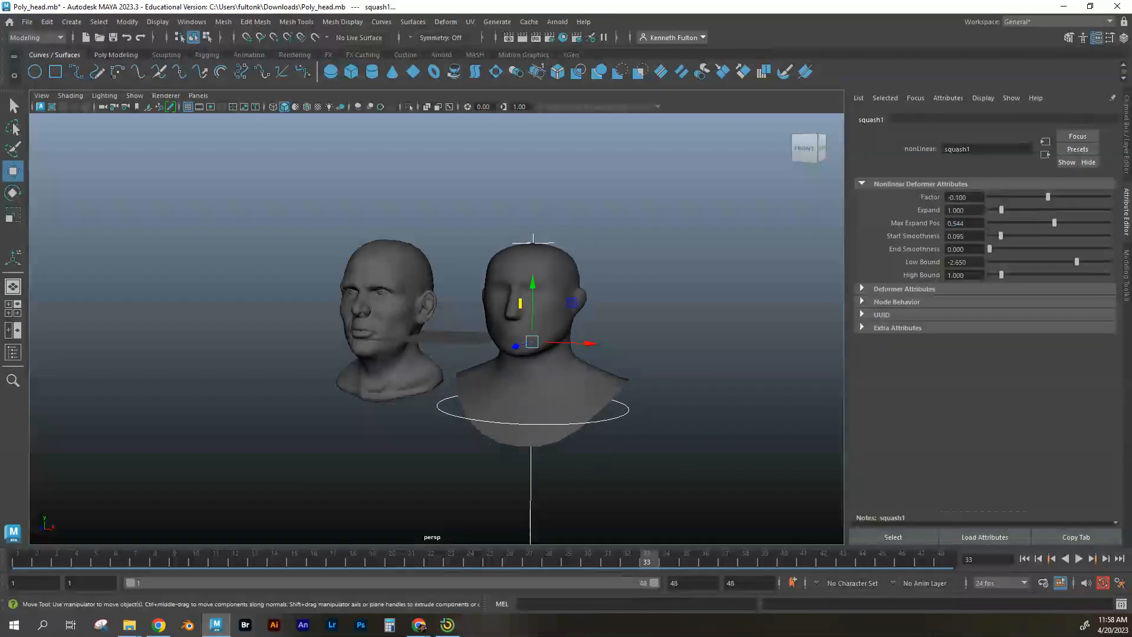
drag(1022, 197, 1047, 197)
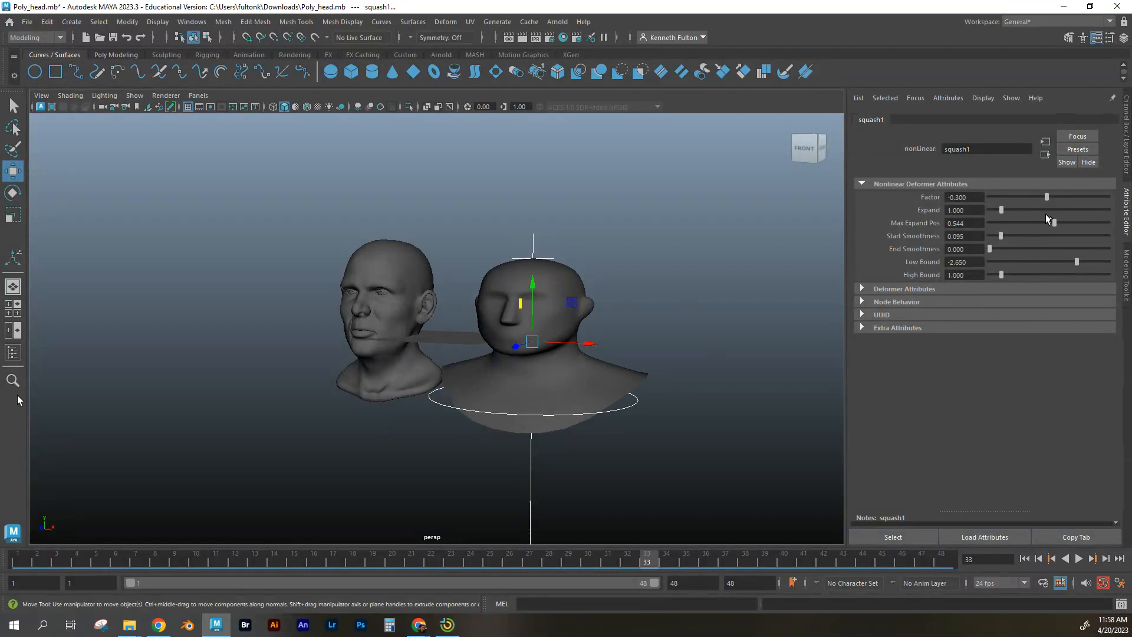
click(13, 353)
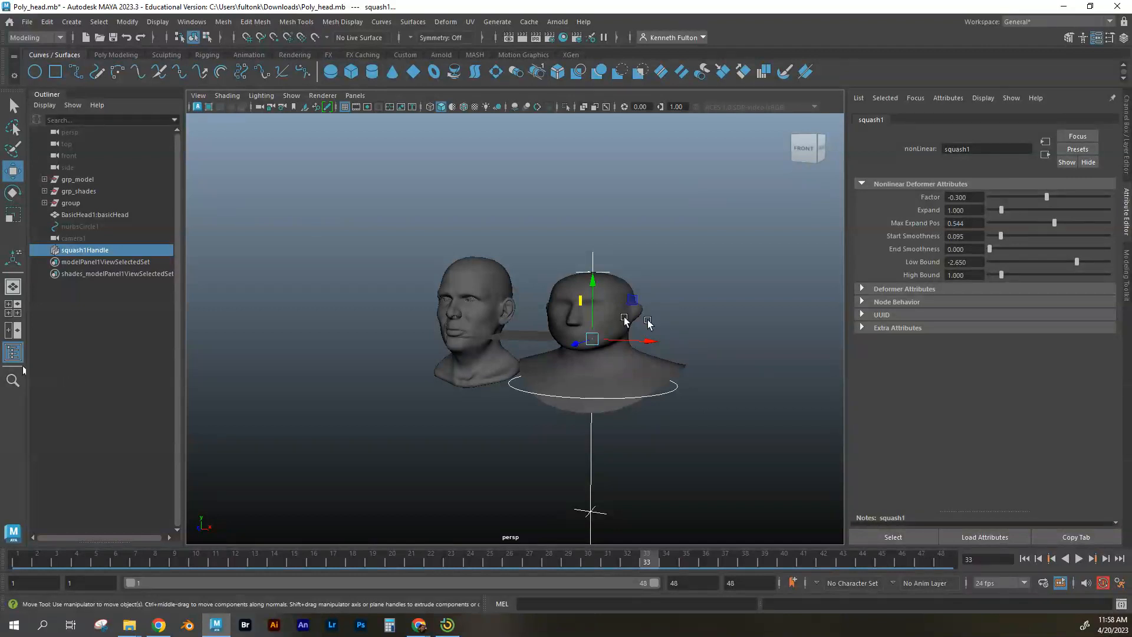
mouse_move(440, 334)
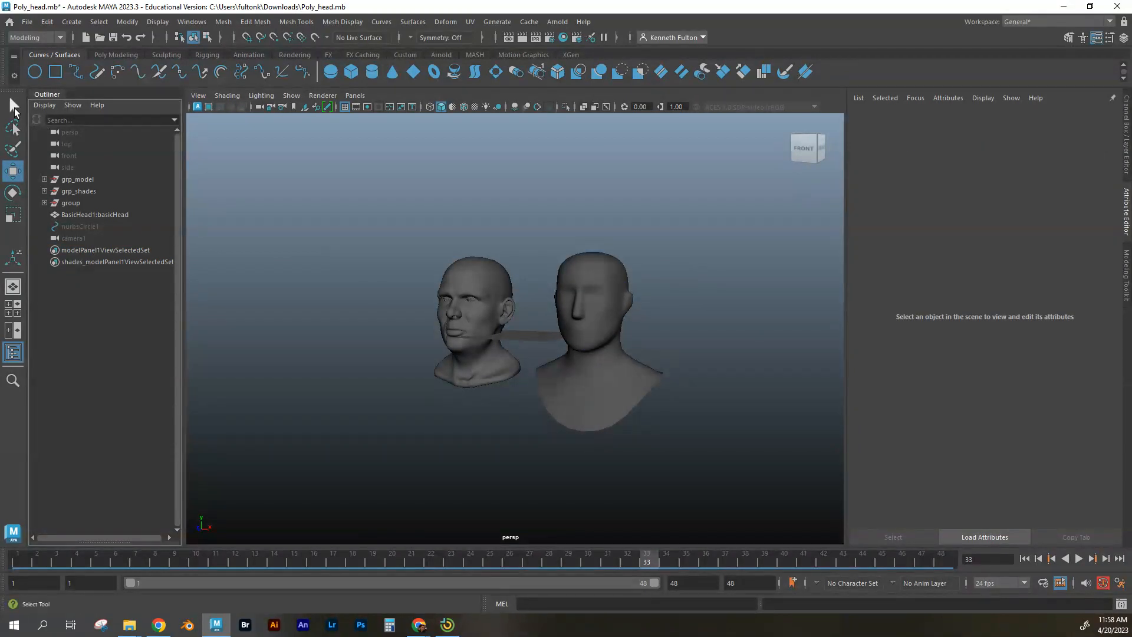
Select the head, add a Twist deformer and try several twist amounts
click(599, 325)
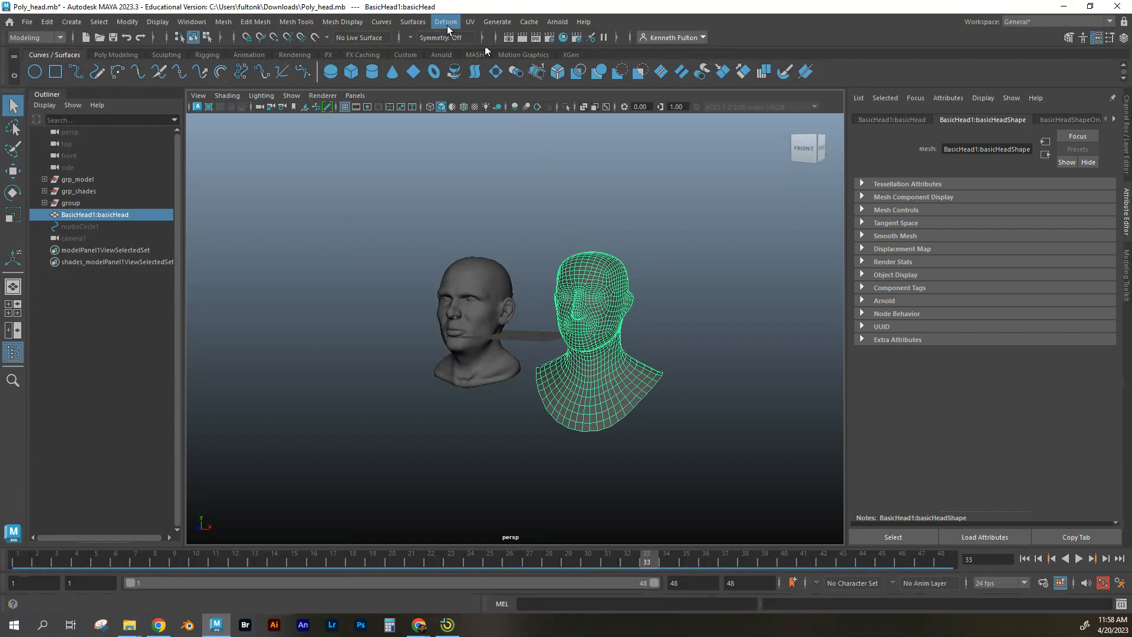
click(445, 21)
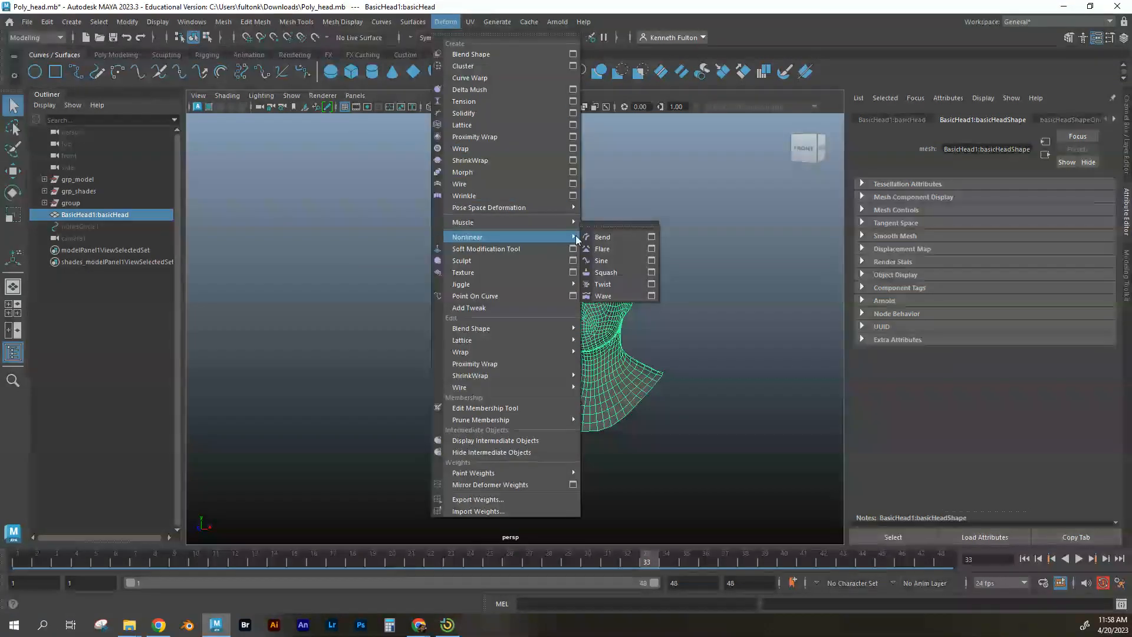
mouse_move(602, 284)
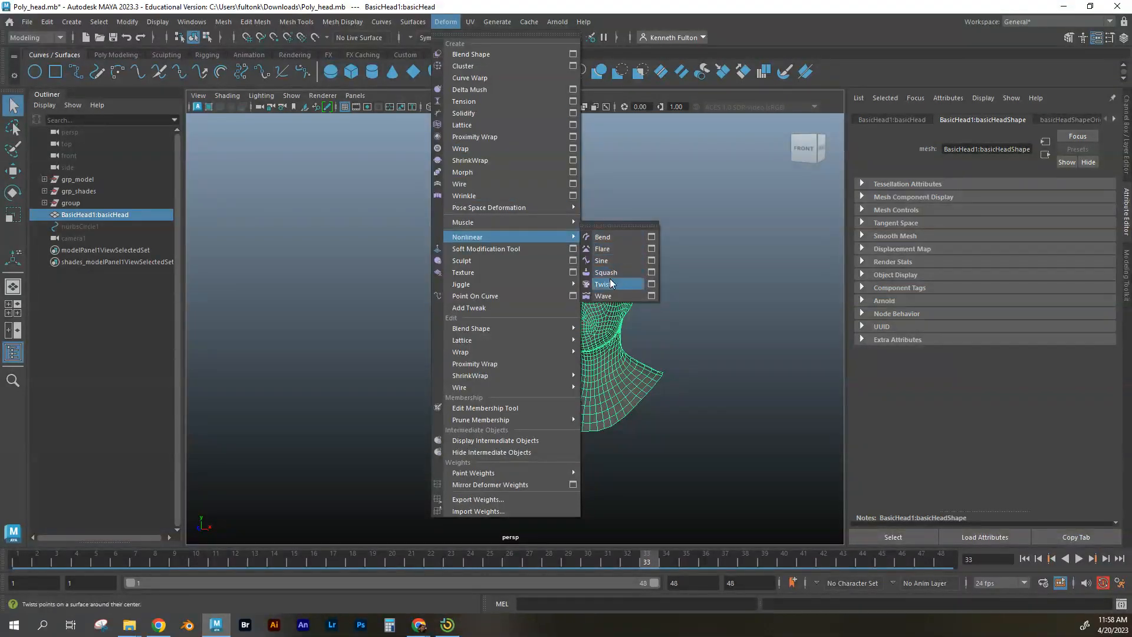
click(602, 283)
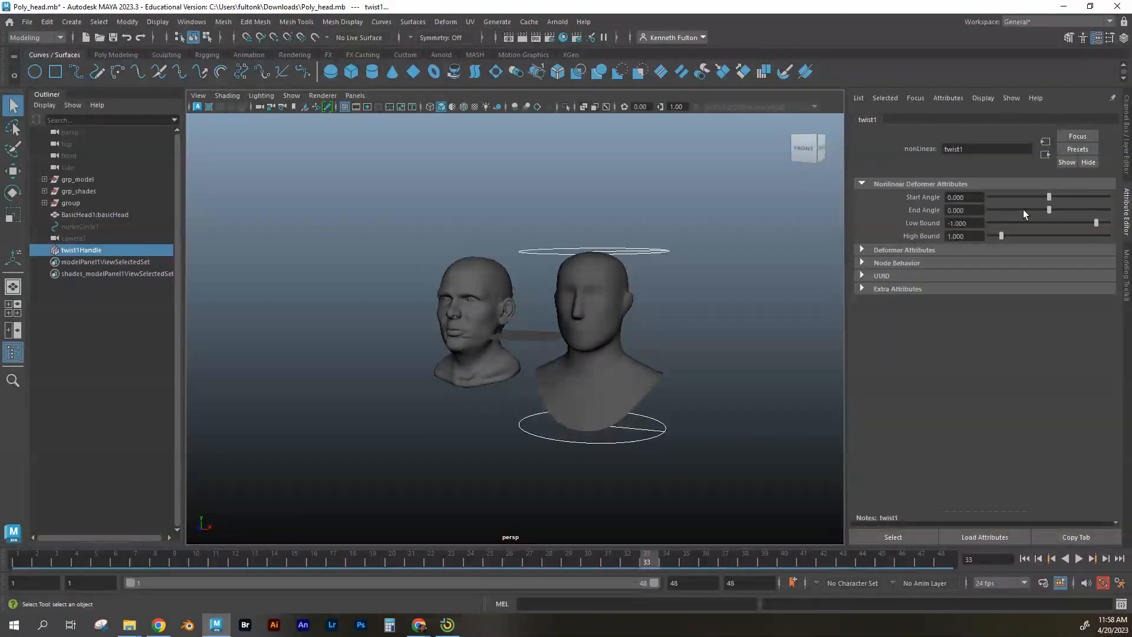
drag(1049, 196, 1073, 196)
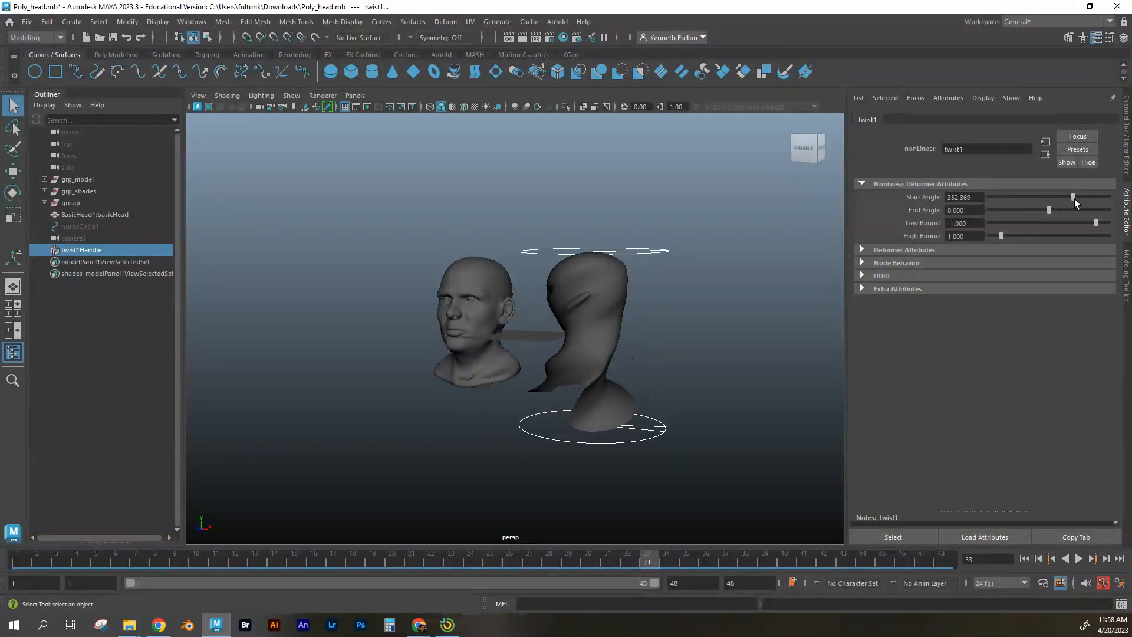
drag(1073, 197, 990, 197)
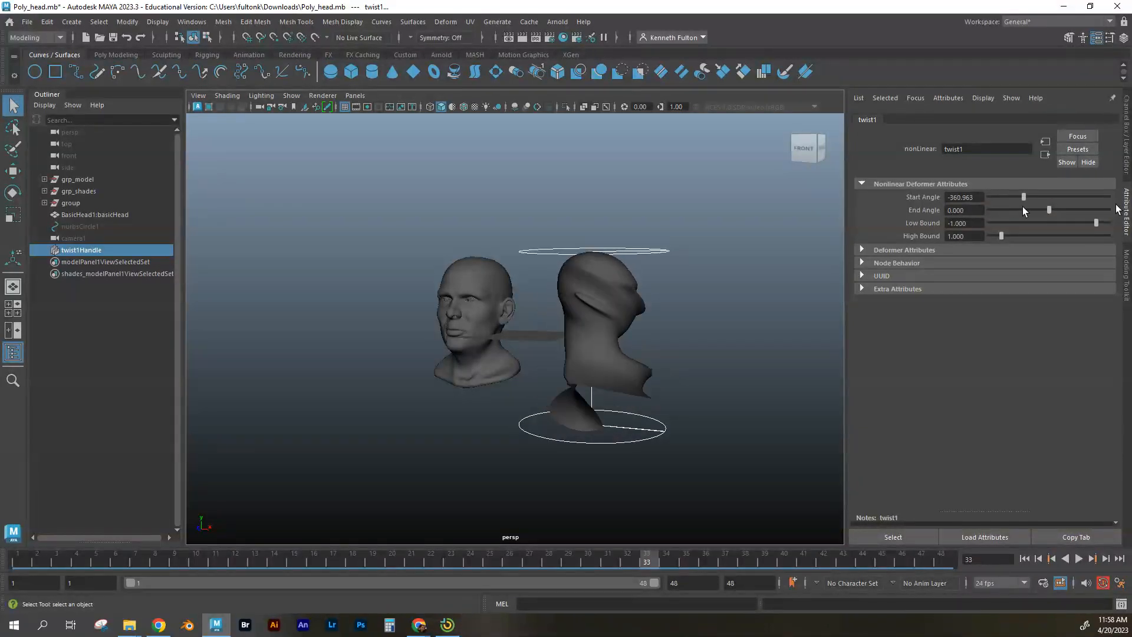
drag(1022, 197, 1043, 197)
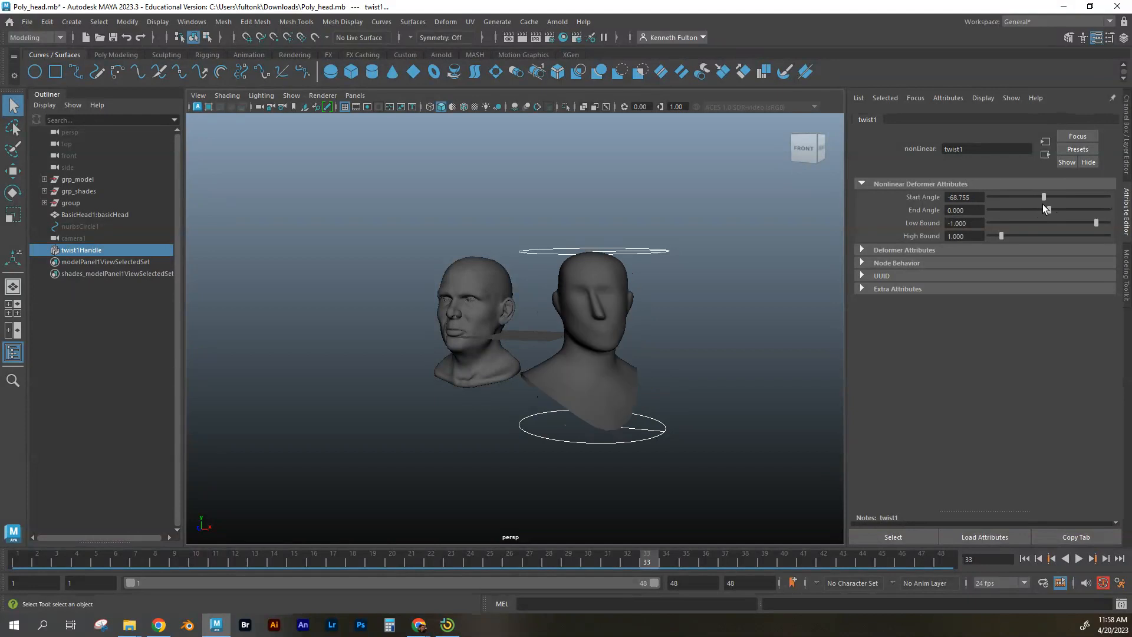
drag(1043, 196, 1108, 196)
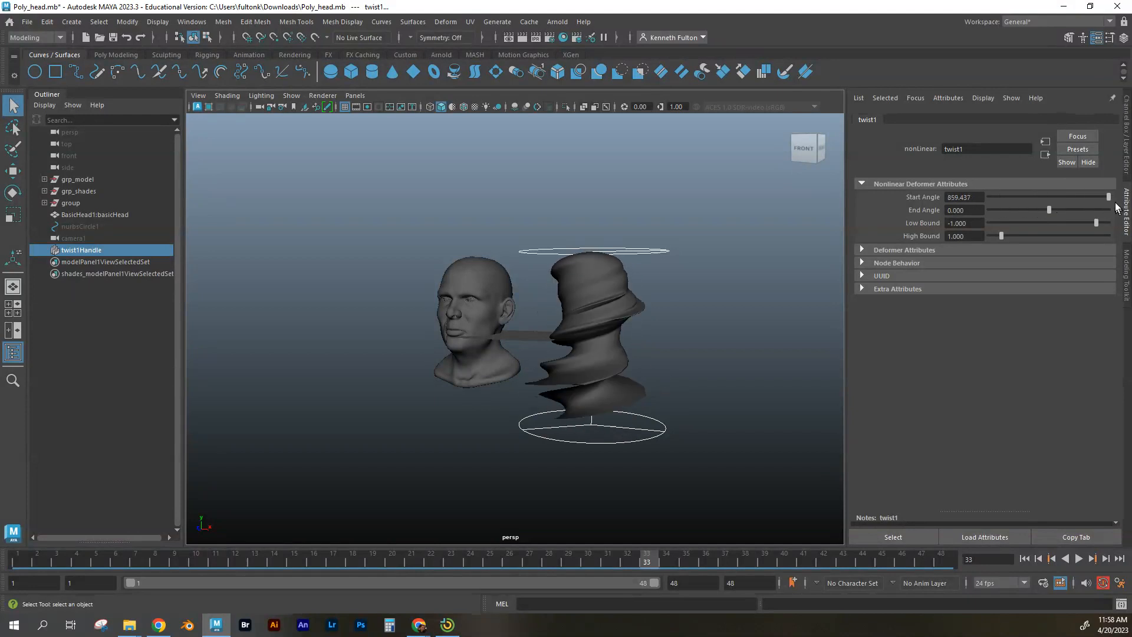
drag(1108, 197, 1043, 197)
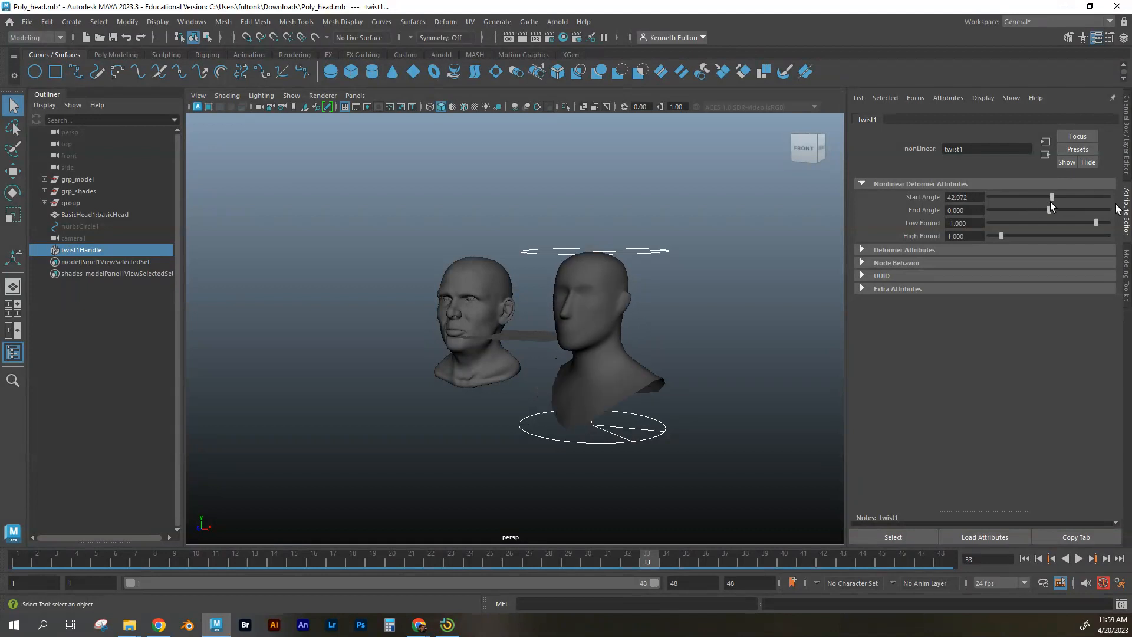
Scrub twist1 Start Angle back to 0 and set End Angle to about 94.5
drag(1051, 197, 1051, 196)
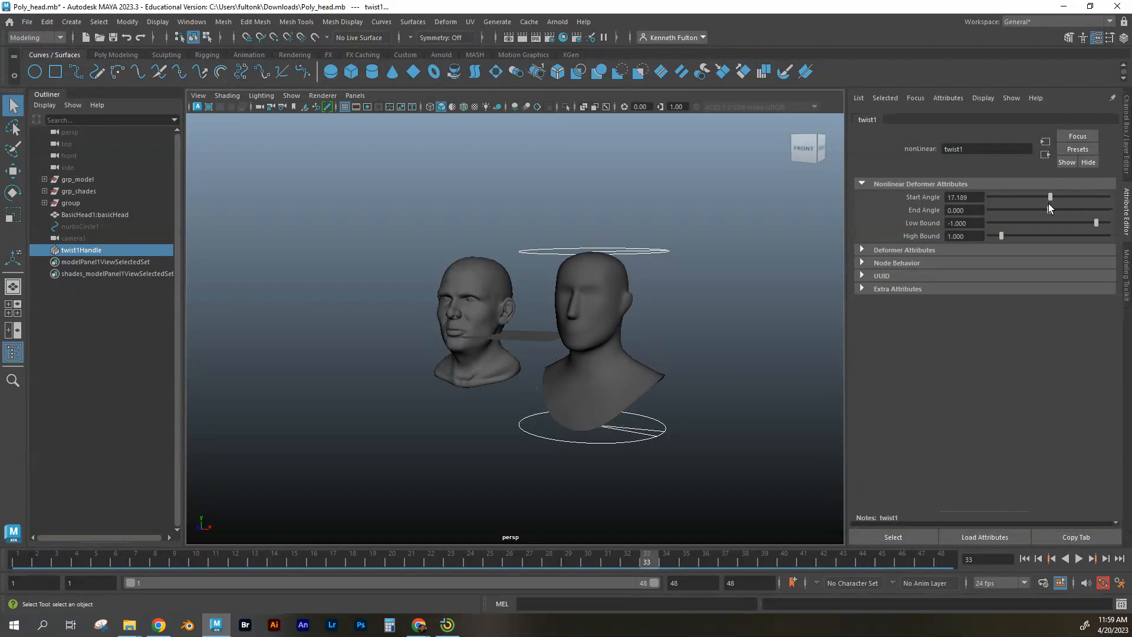
drag(1049, 196, 1052, 196)
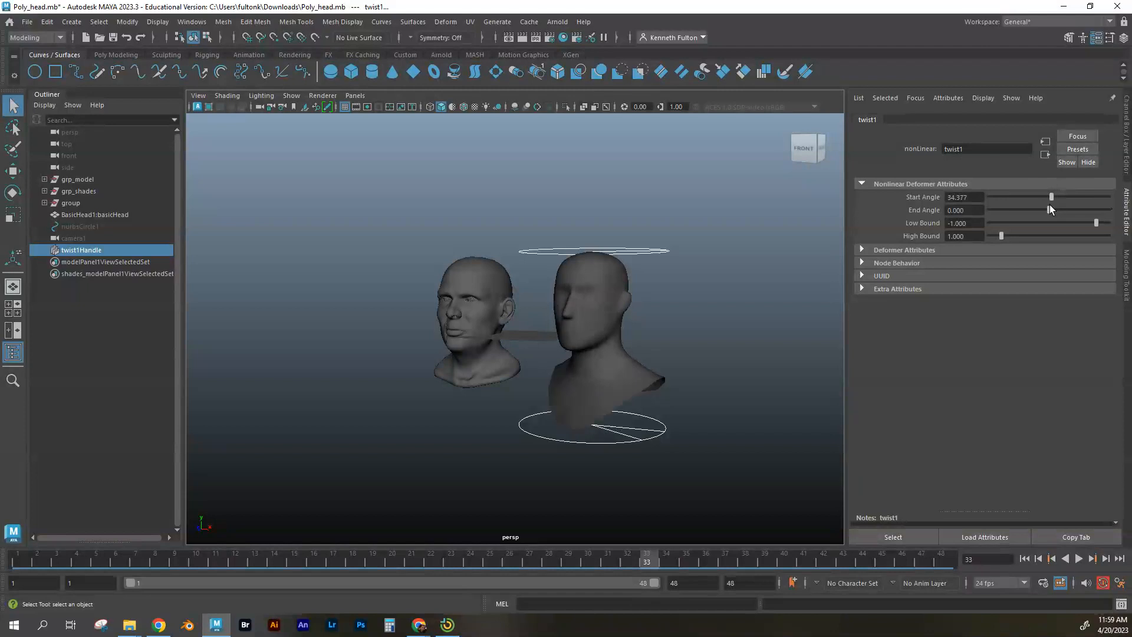
drag(1052, 196, 1043, 197)
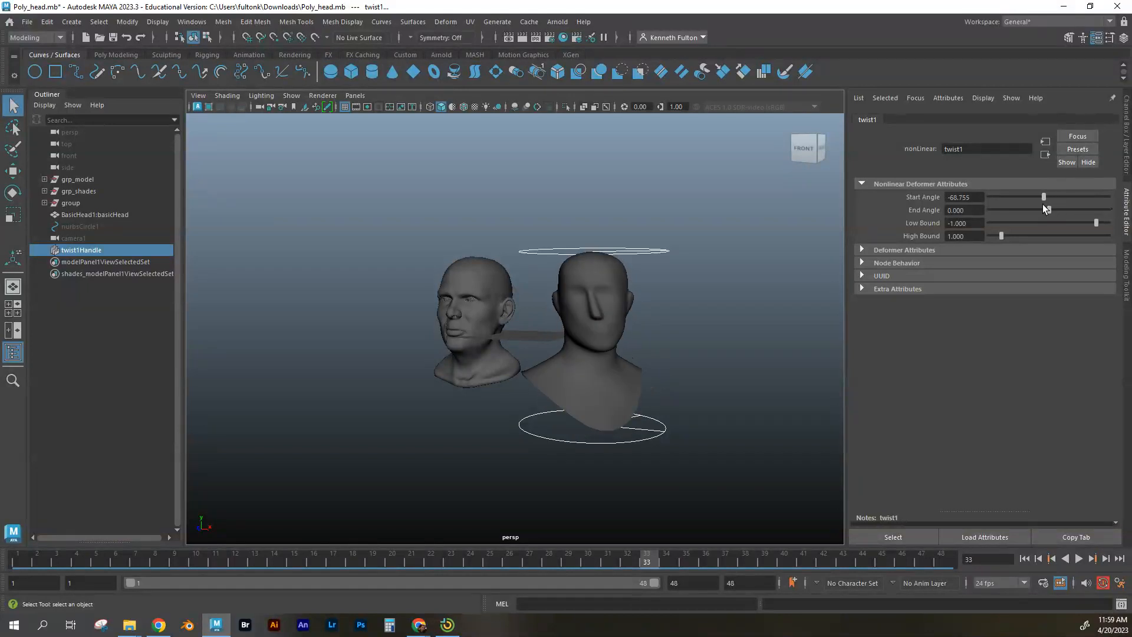
drag(1042, 196, 1052, 196)
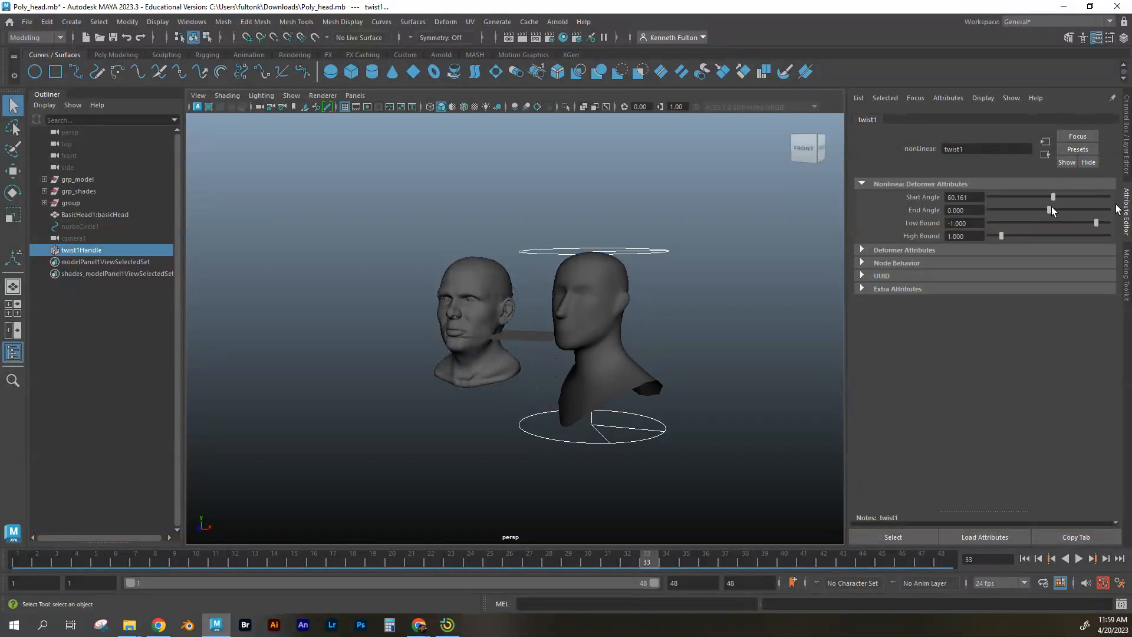
drag(1052, 197, 1049, 196)
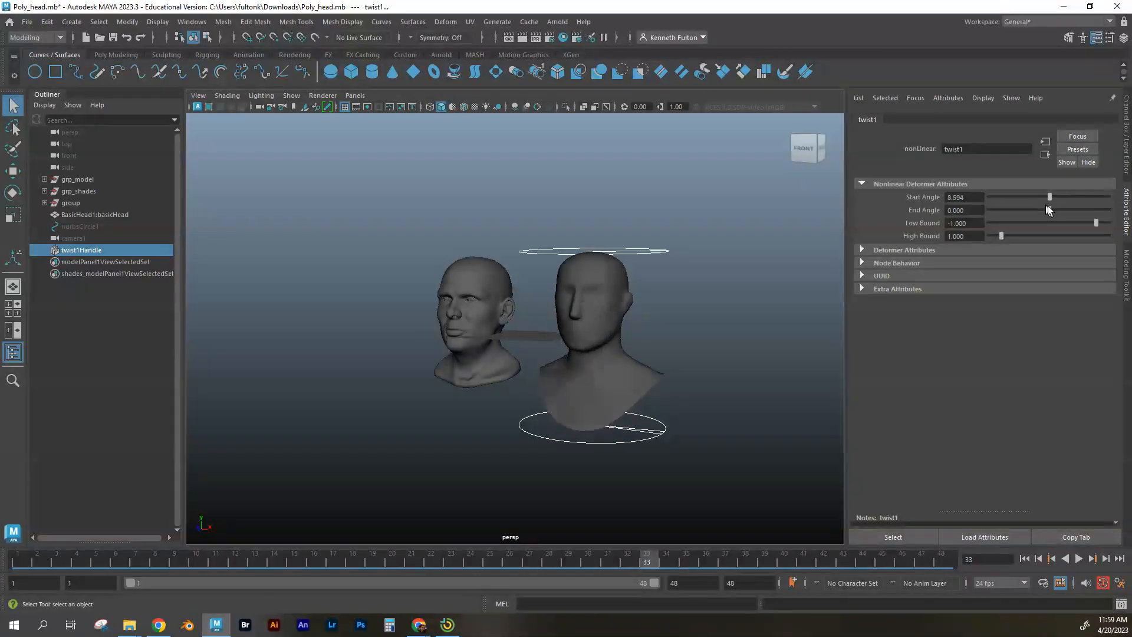
drag(1049, 197, 999, 196)
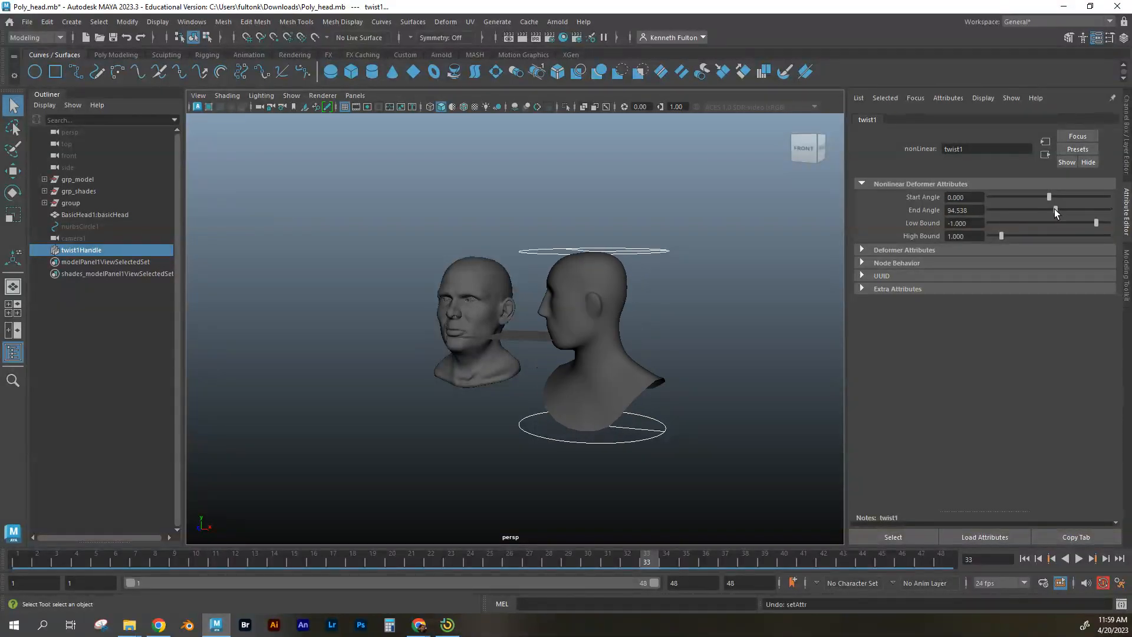
Test twist1 End Angle and bounds, then reset to angles 0, low bound -1, high bound 1
drag(1058, 210, 1033, 210)
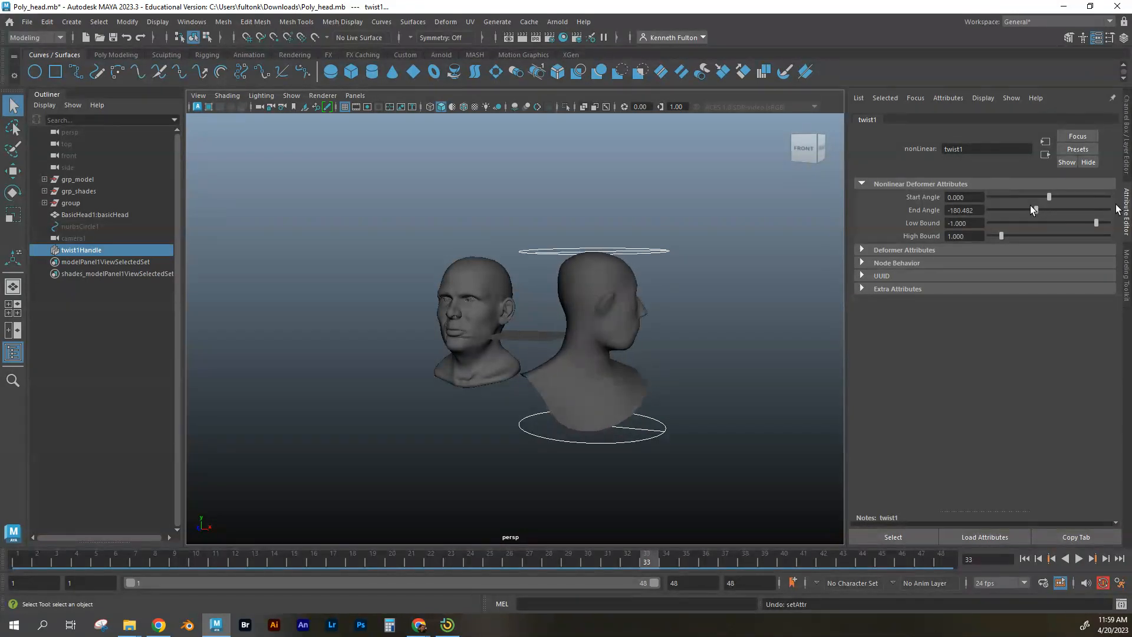
drag(1034, 210, 1052, 209)
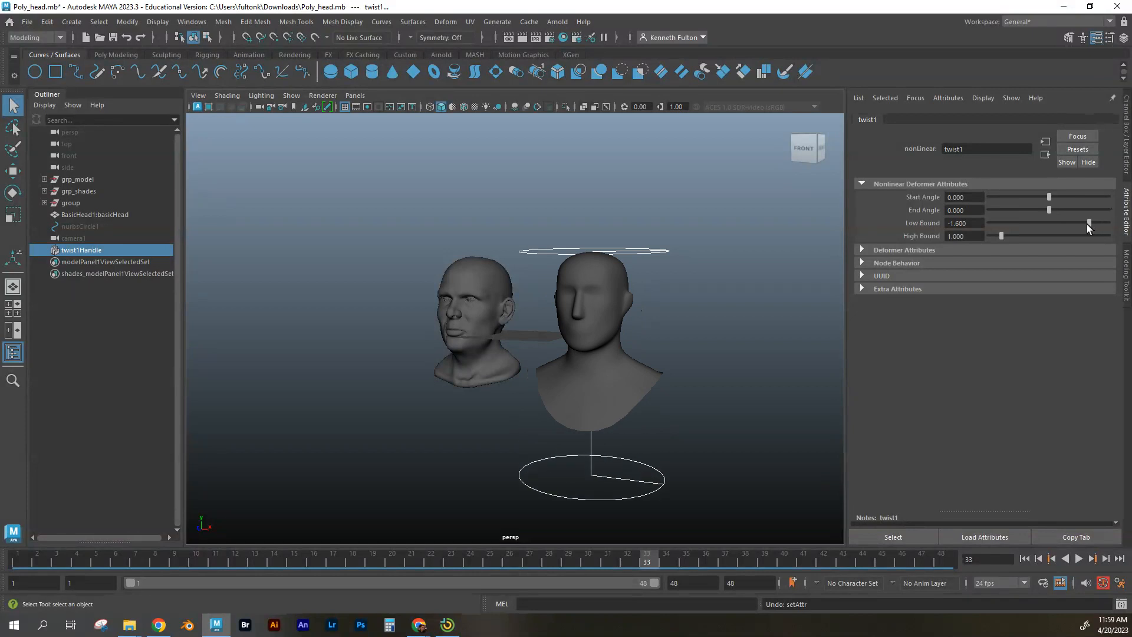
drag(1090, 223, 1112, 222)
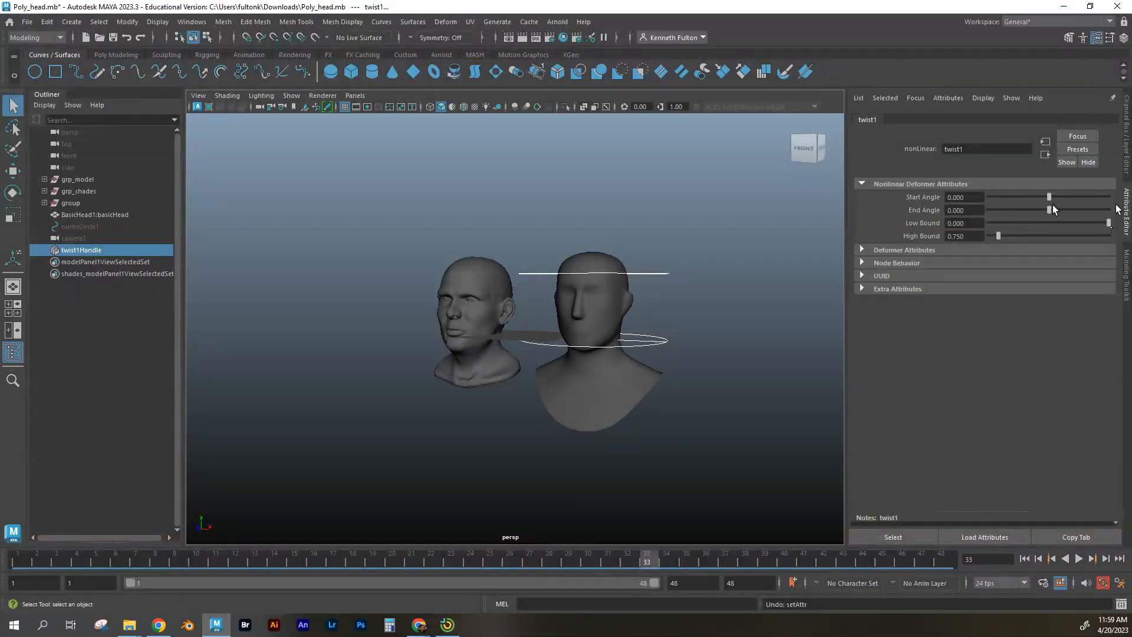
drag(1051, 210, 1062, 209)
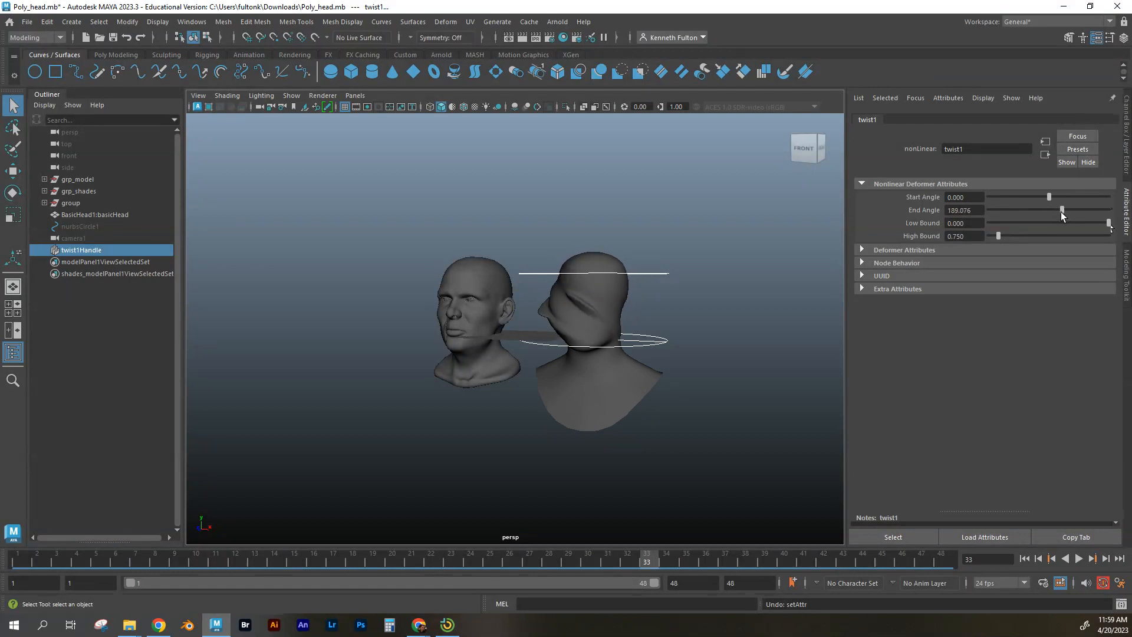
drag(1061, 210, 1051, 209)
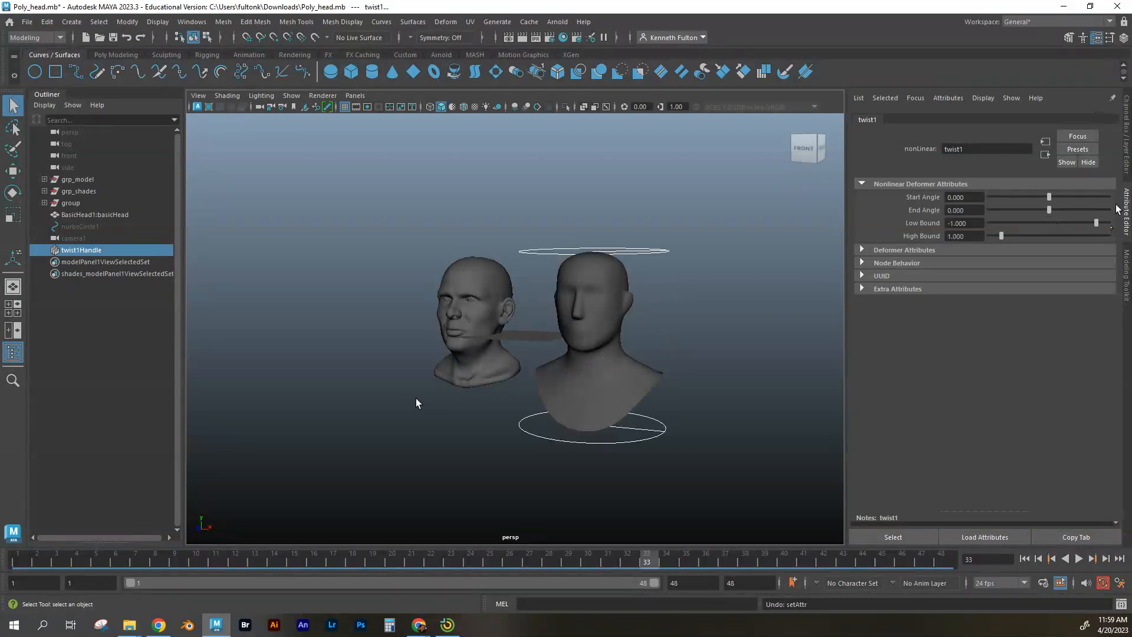
Add a Flare deformer and raise Start Flare X to 1.9 and Z to 2.45
click(444, 21)
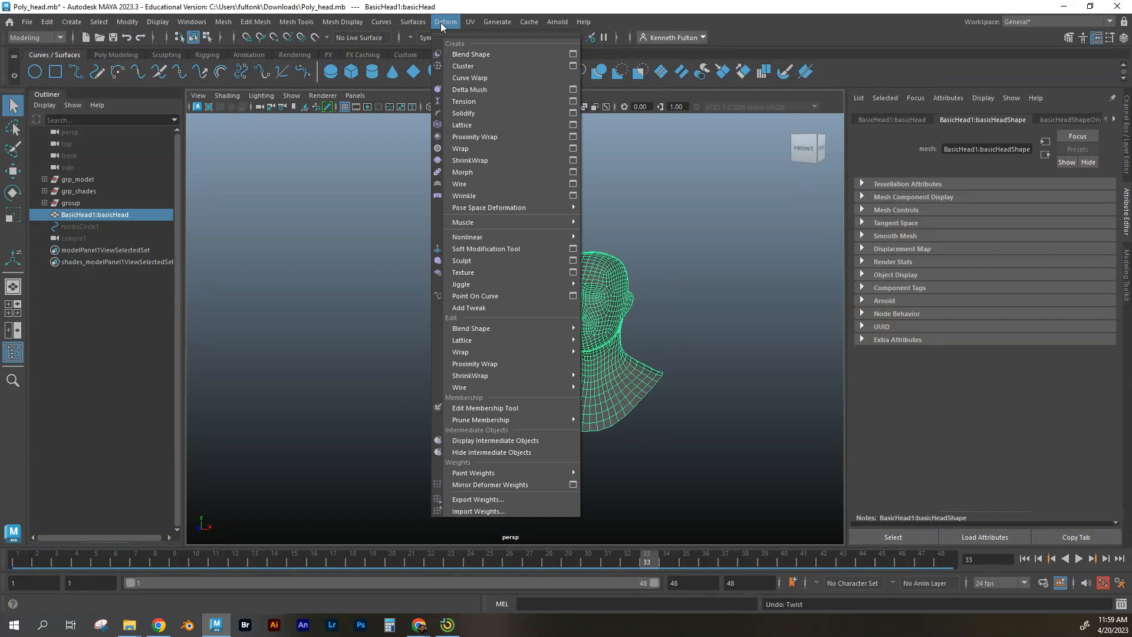
mouse_move(467, 237)
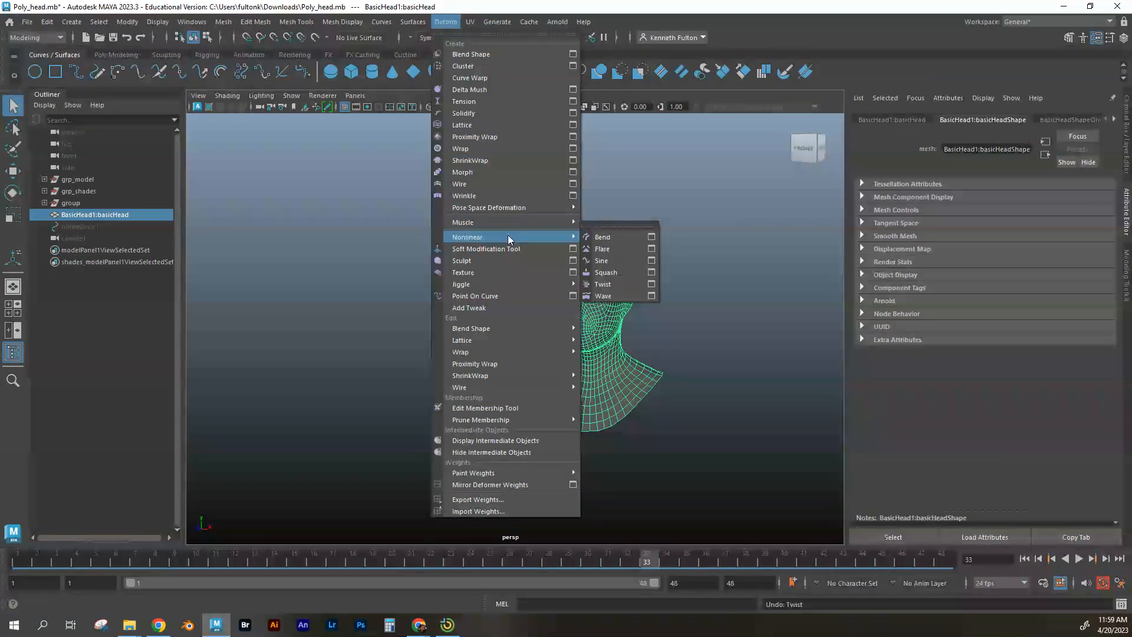
click(602, 248)
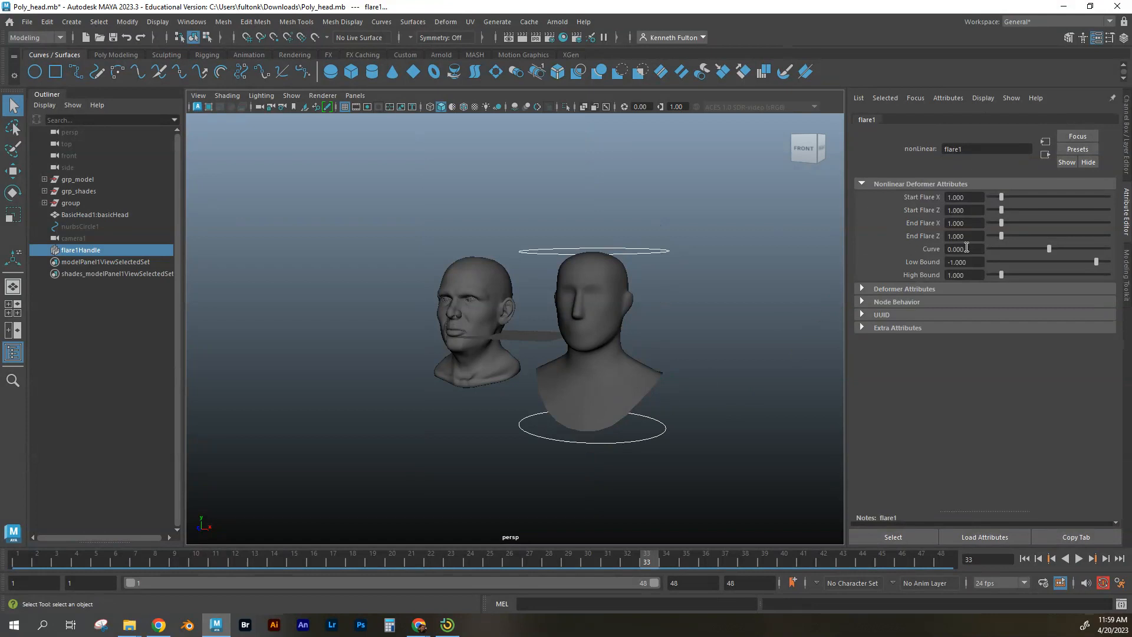
drag(1001, 197, 1020, 197)
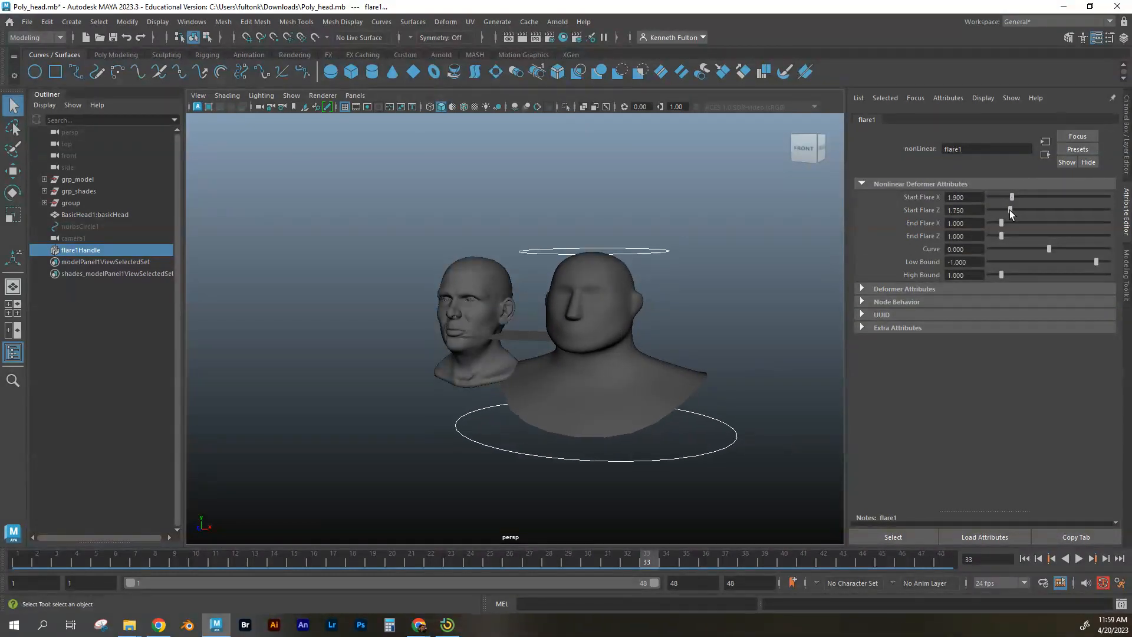
drag(1010, 210, 1020, 210)
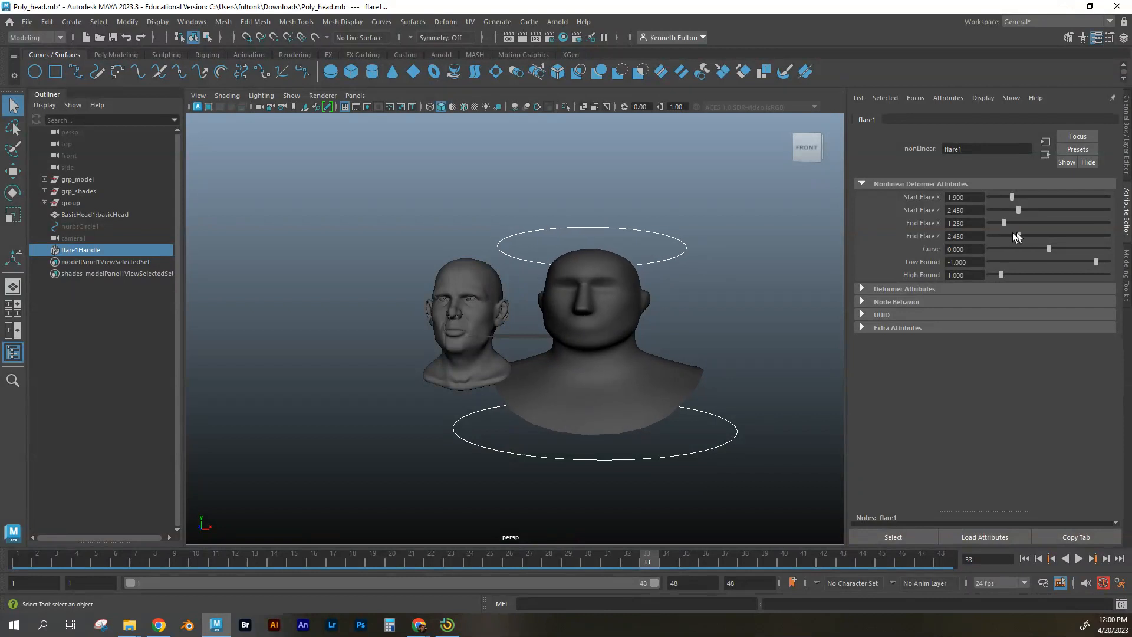
Set flare1 End Flare X/Z to 1.95/1.9, Curve to -0.54 and Low Bound to -0.4
drag(1022, 236, 1010, 236)
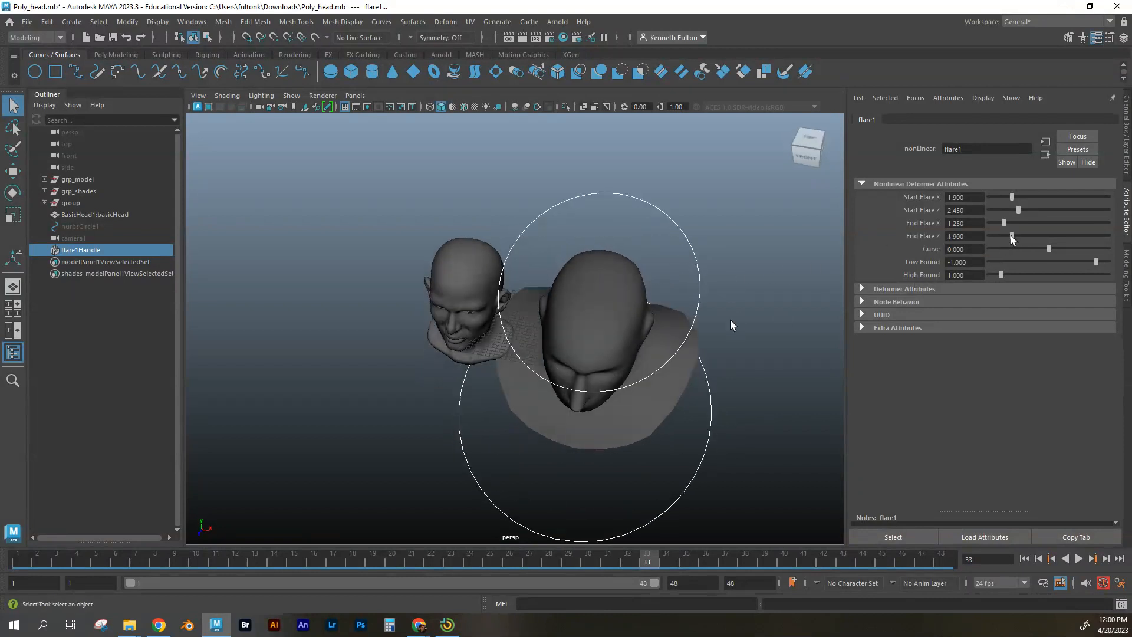
drag(1019, 235, 1003, 235)
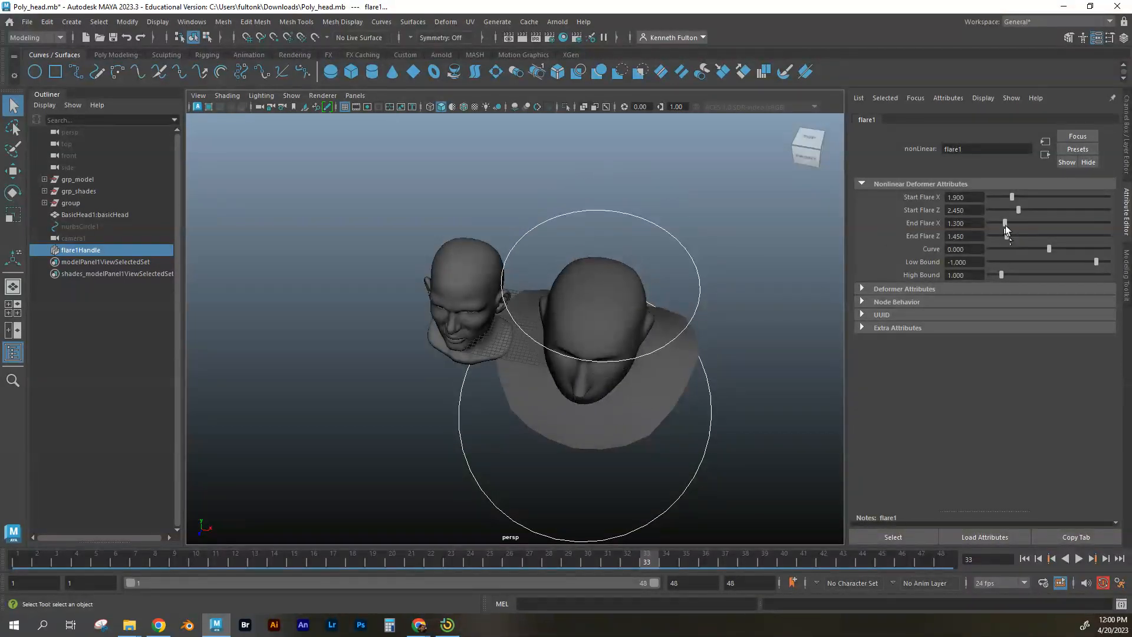
drag(1003, 223, 1010, 223)
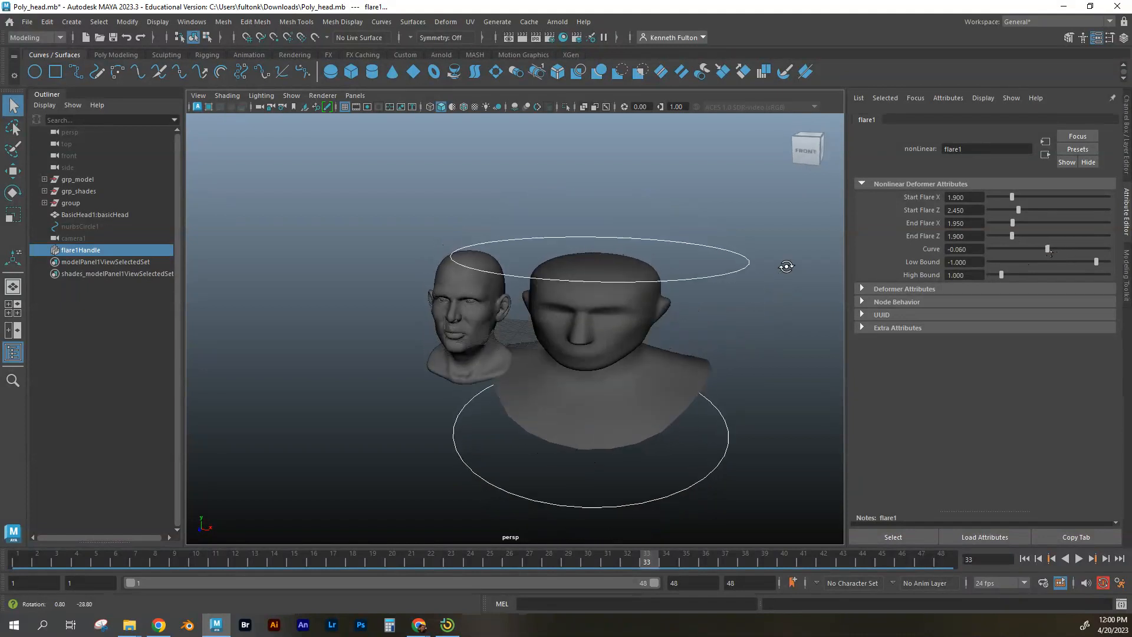
drag(1049, 249, 1056, 249)
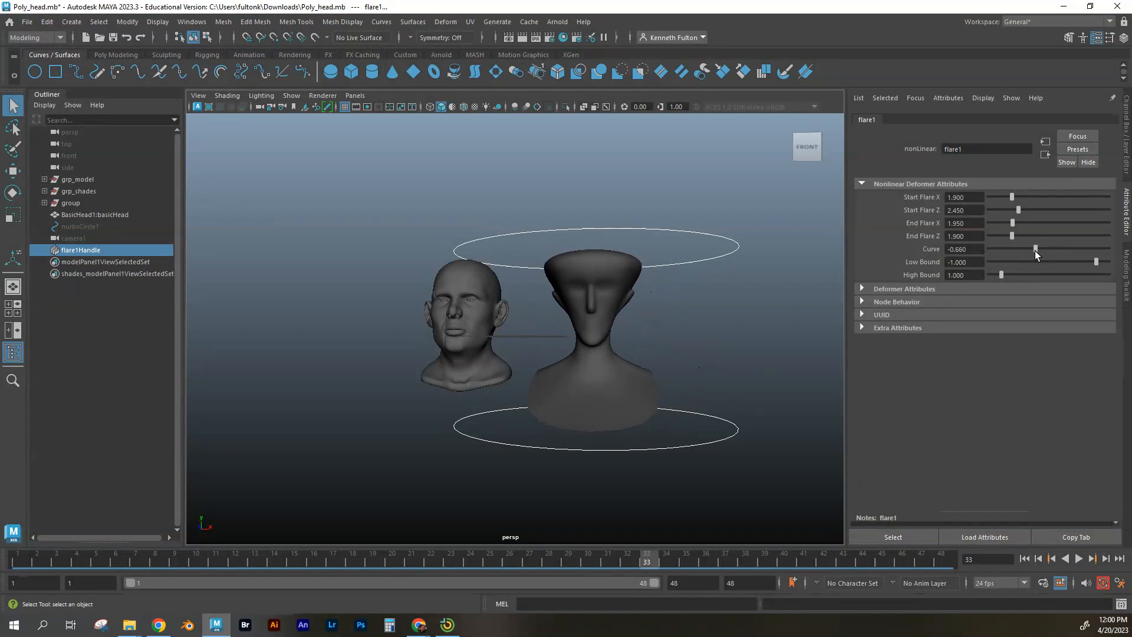
drag(1035, 248, 1041, 262)
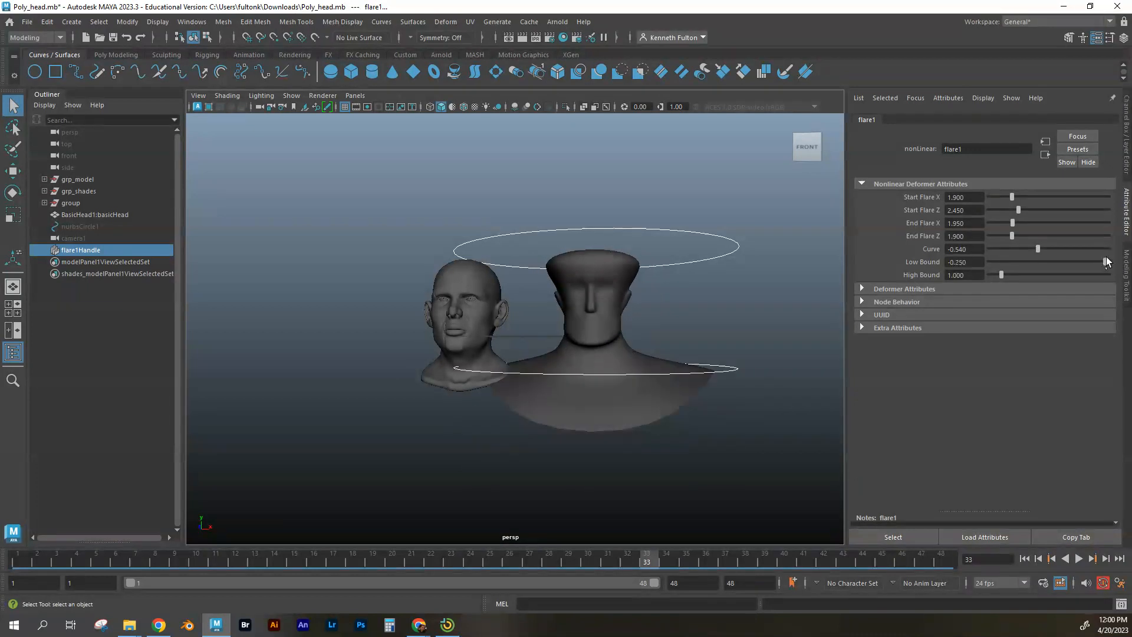
drag(1014, 262, 1000, 262)
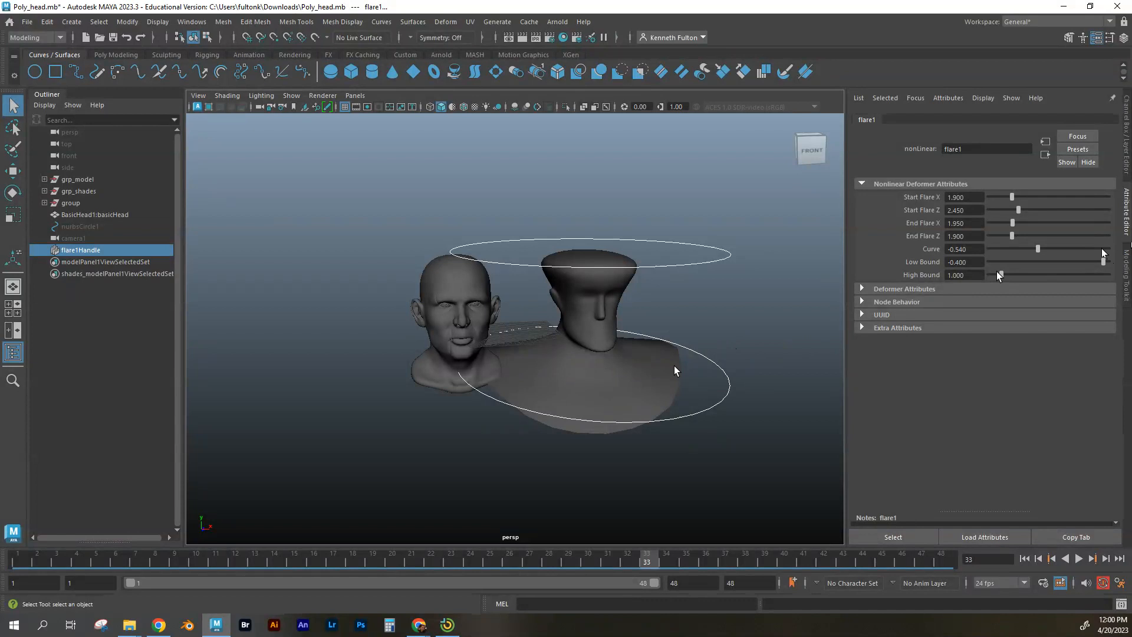
mouse_move(613, 286)
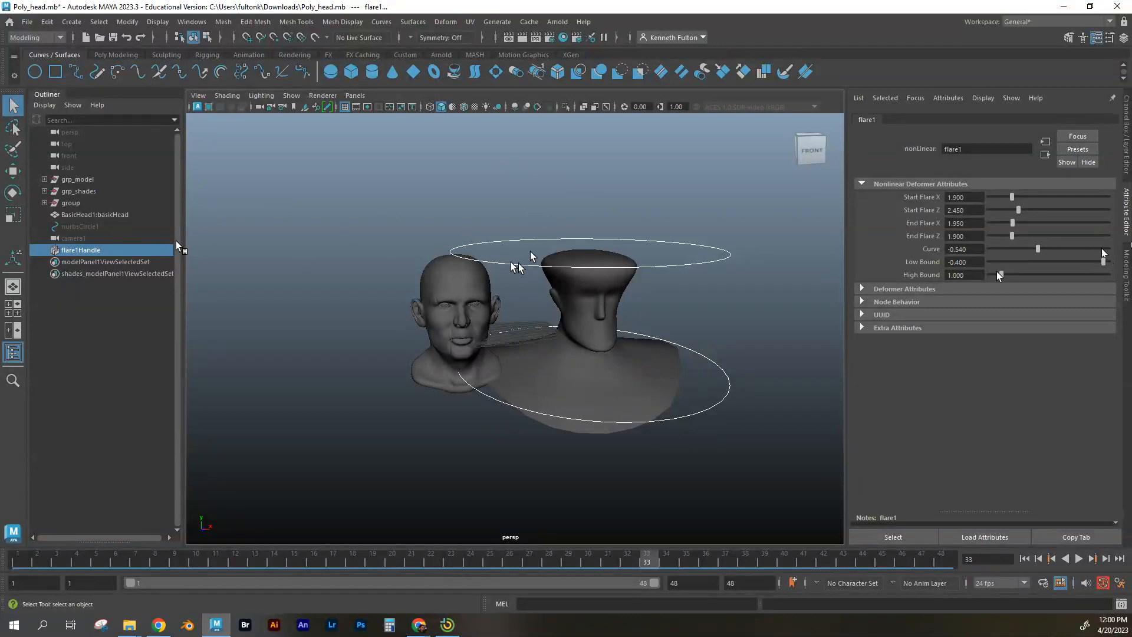
mouse_move(80, 250)
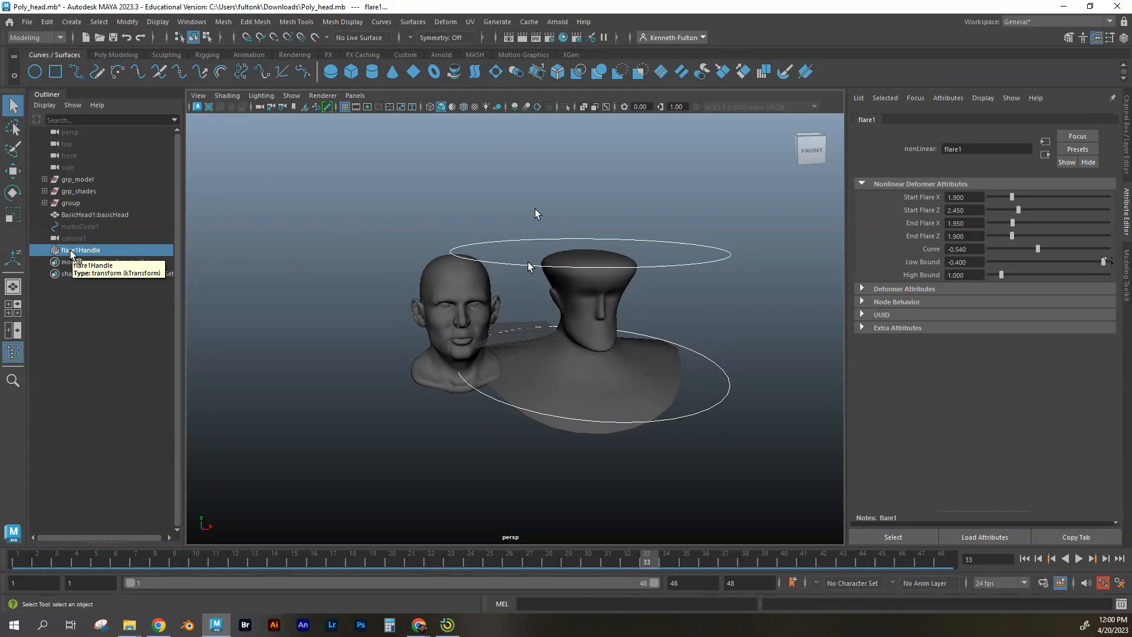